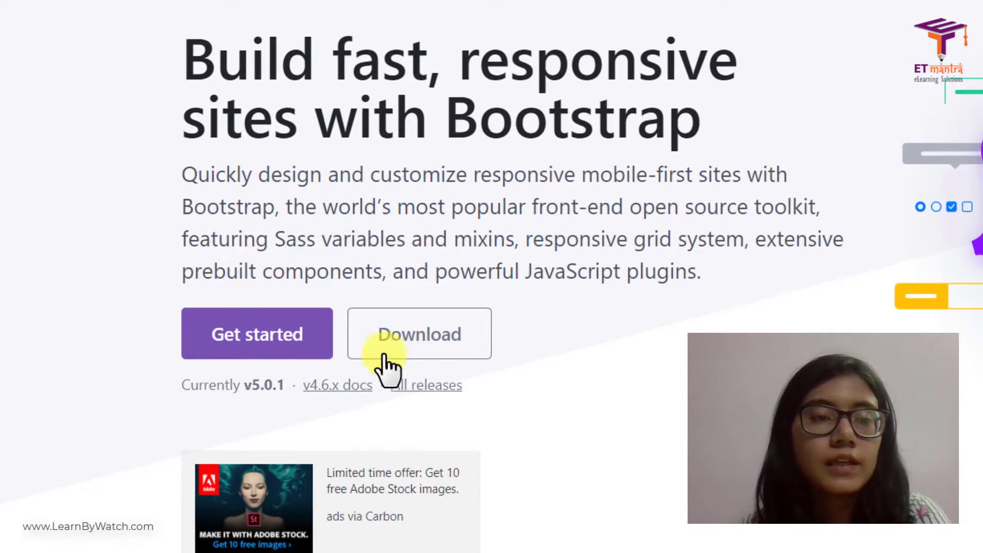
- Go from the Bootstrap home page via Get started to the Modal component docs
click(256, 333)
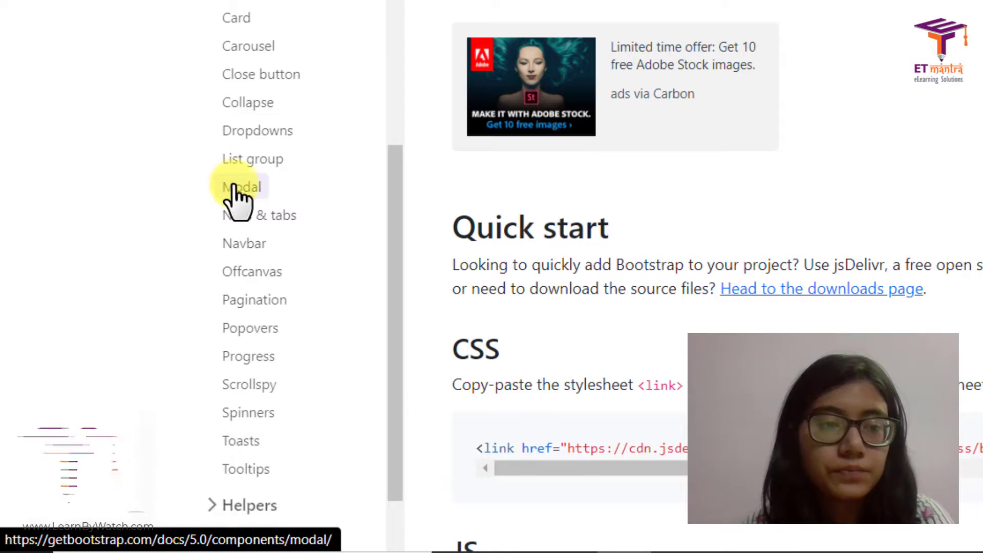
click(242, 186)
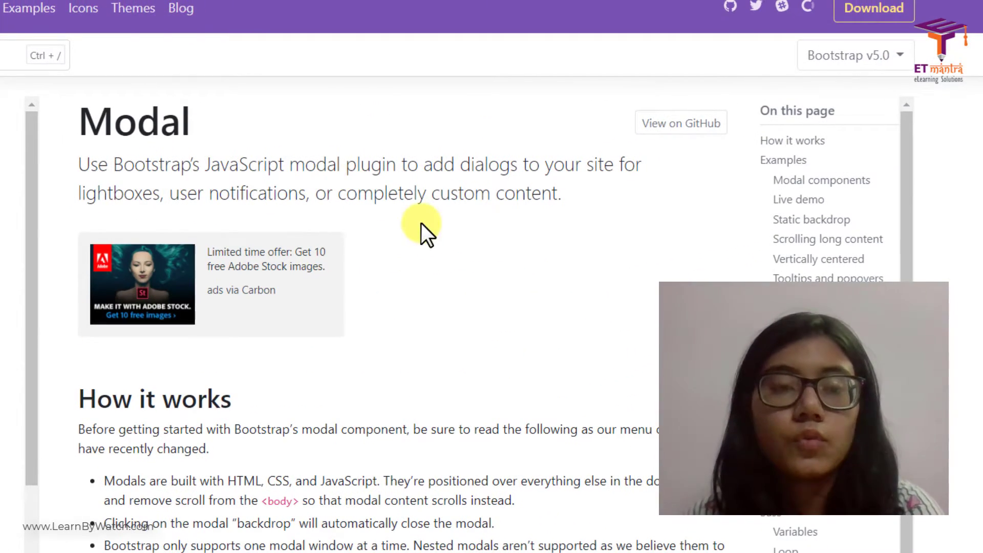
- Scroll the Modal page past How it works and Modal components to the Live demo section
scroll(down, 3)
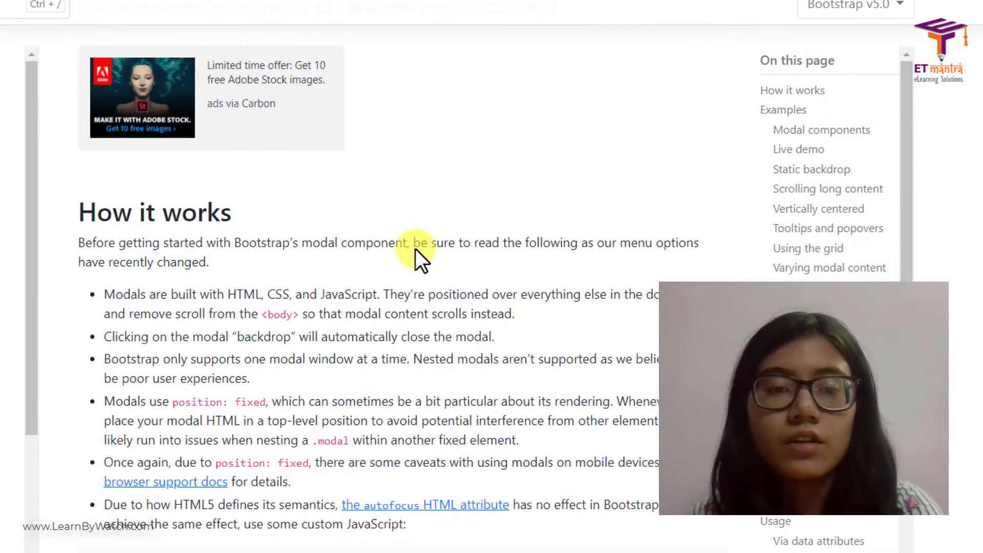
scroll(down, 3)
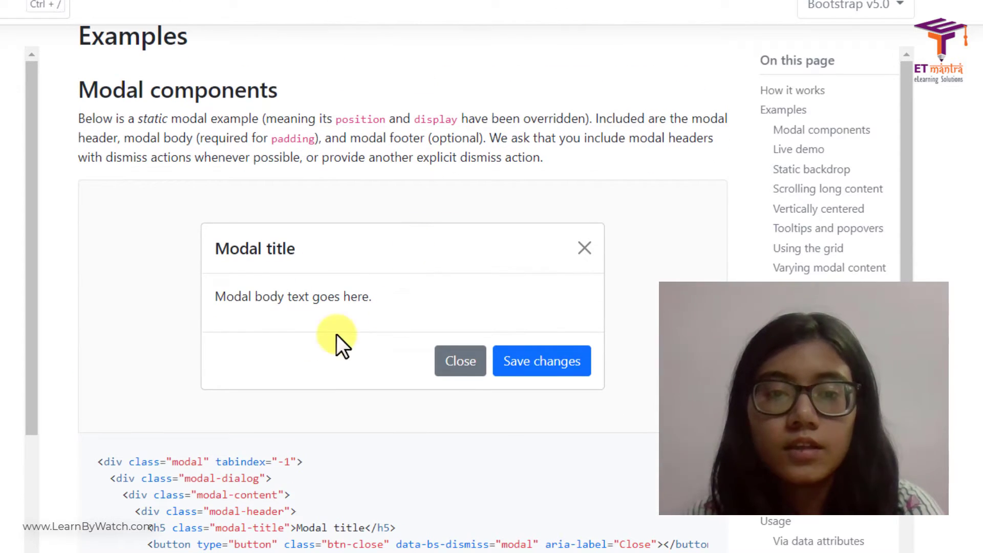
scroll(down, 3)
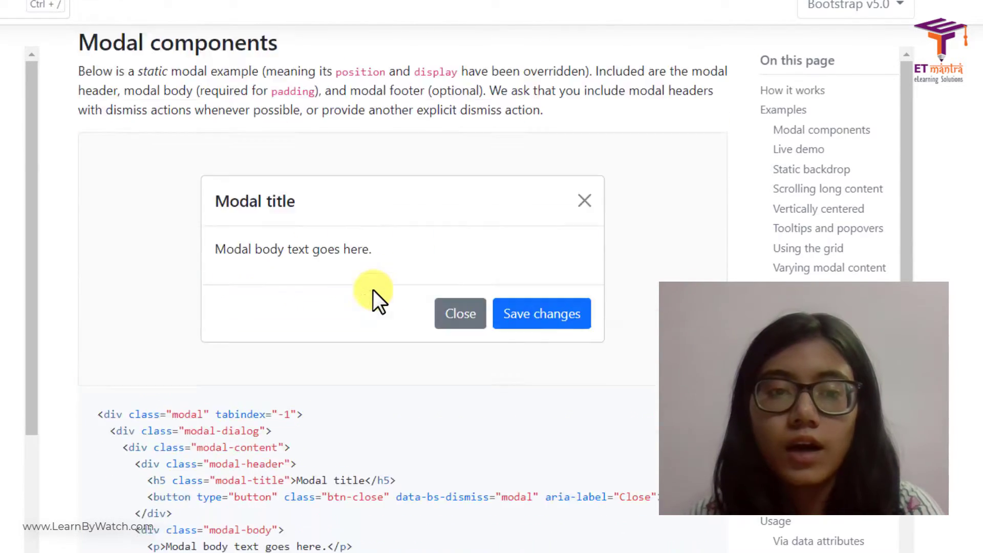
scroll(down, 3)
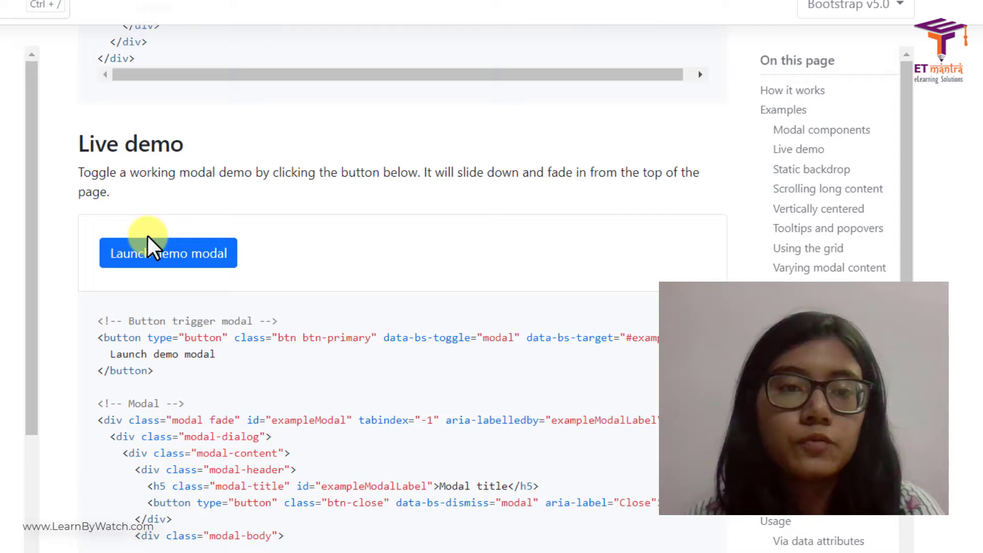
scroll(down, 3)
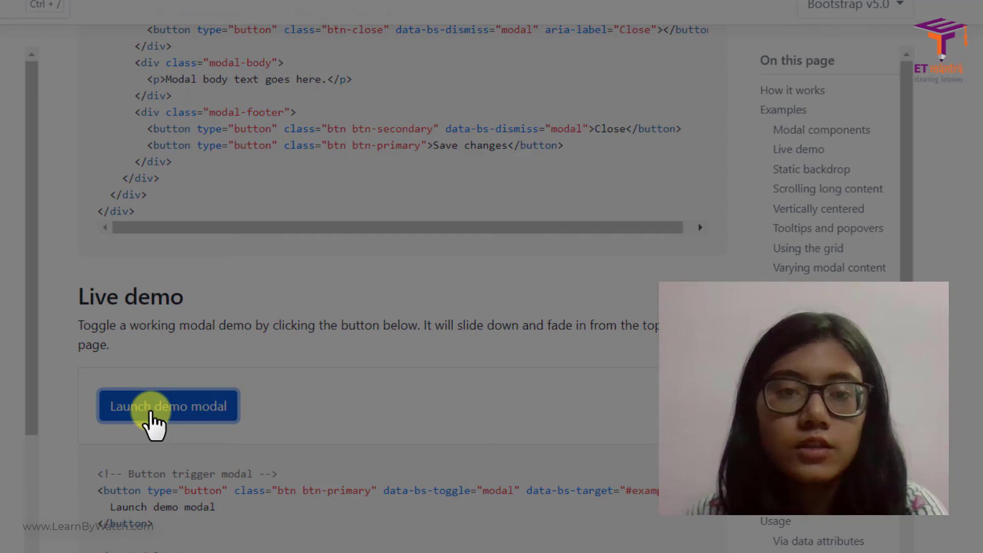
click(168, 405)
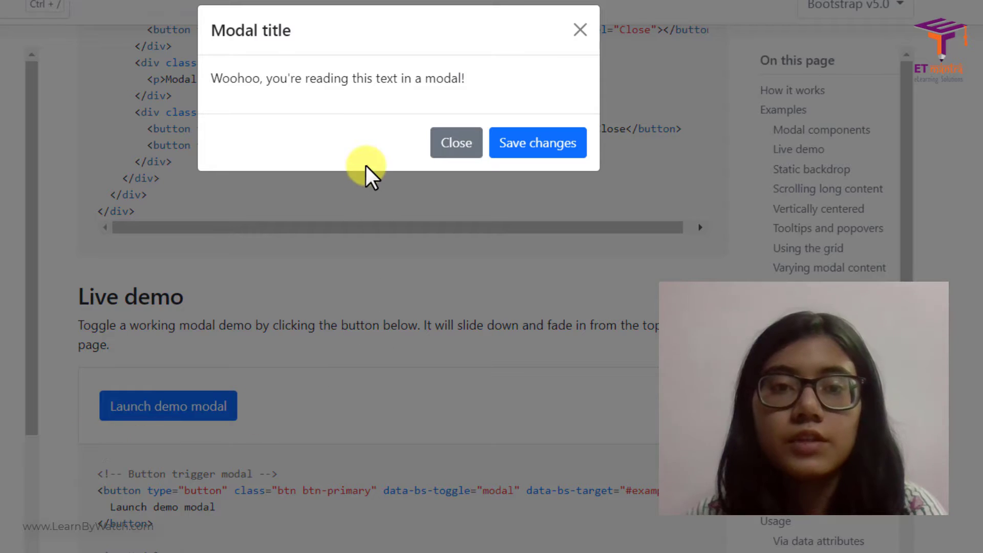
mouse_move(175, 118)
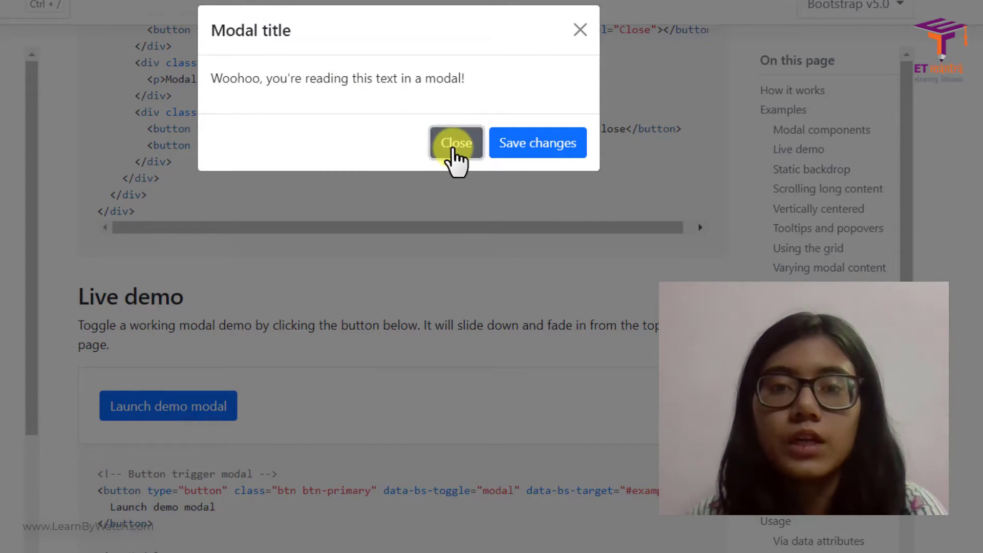
click(456, 143)
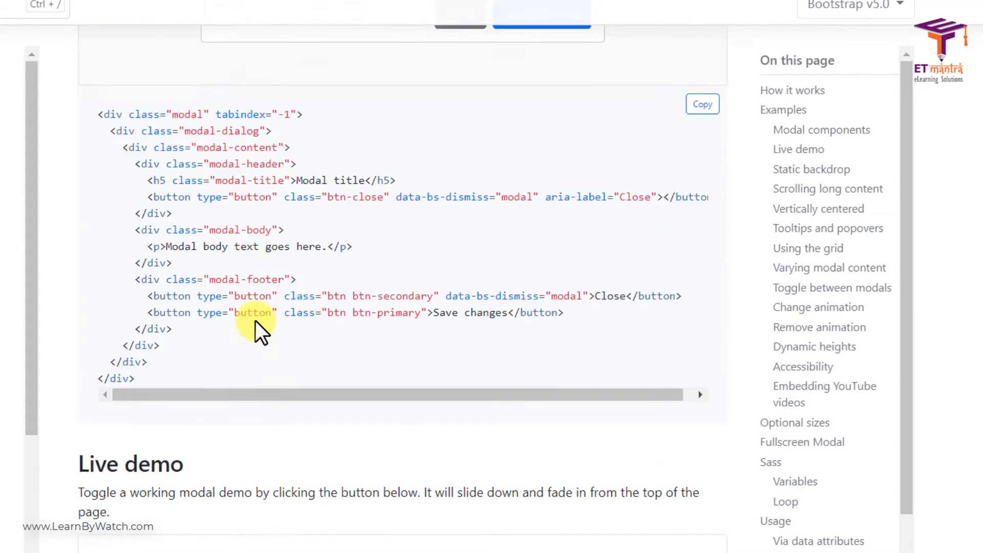
- Compare the static example with the Live demo snippet and copy the Live demo's button and modal markup
scroll(down, 3)
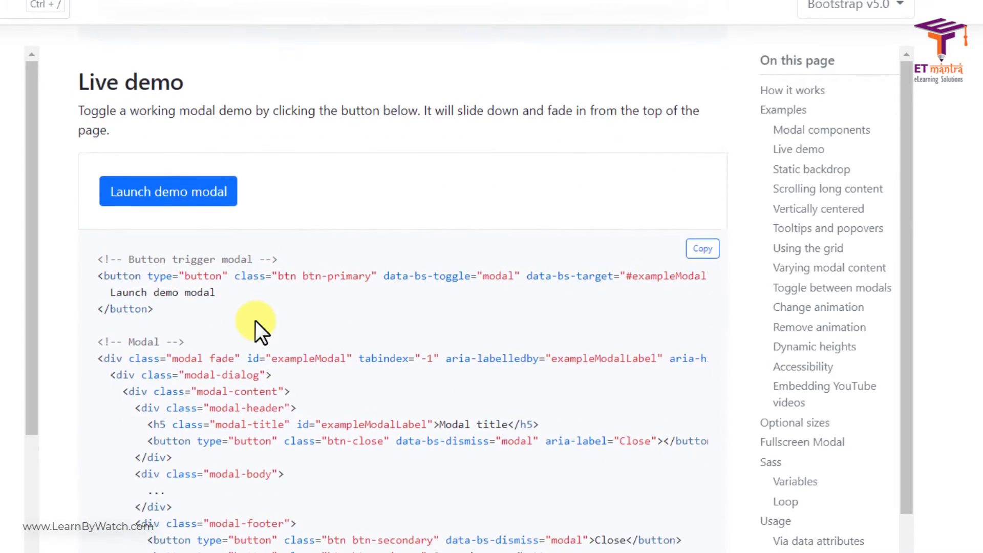
click(168, 191)
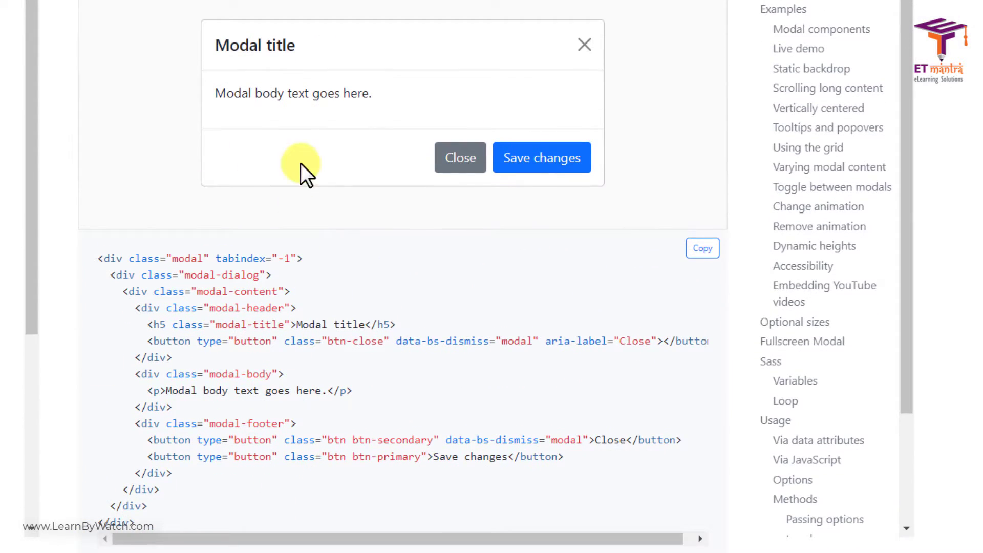
scroll(down, 3)
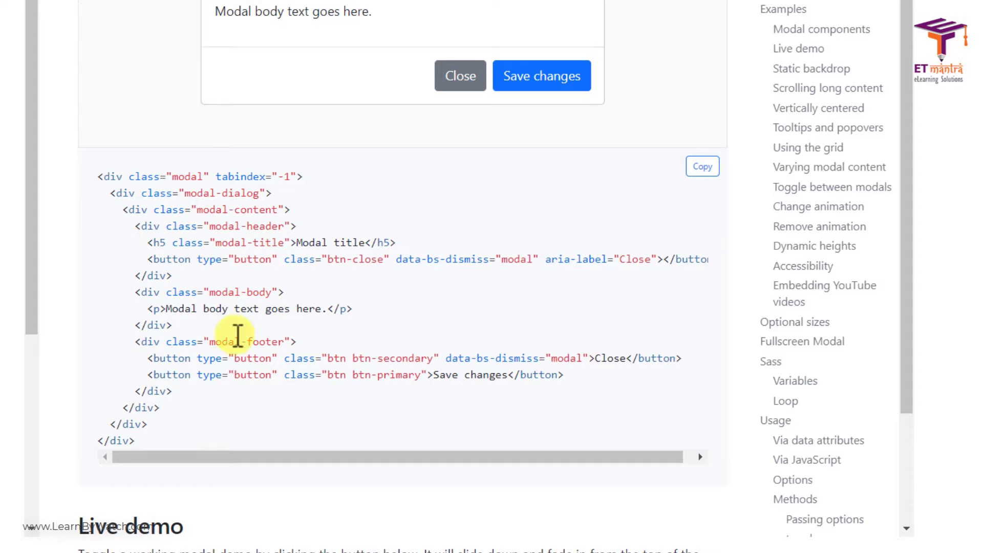
scroll(up, 3)
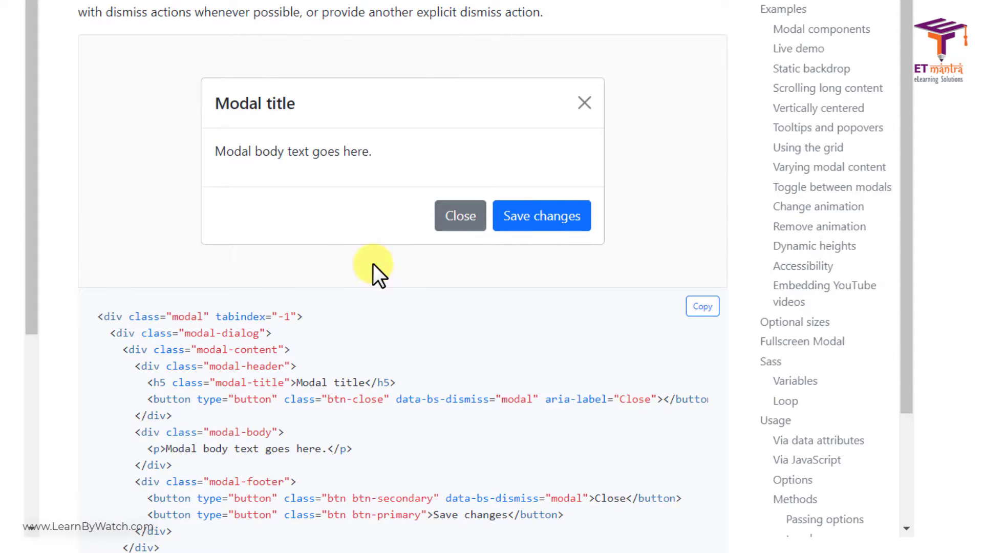
scroll(down, 3)
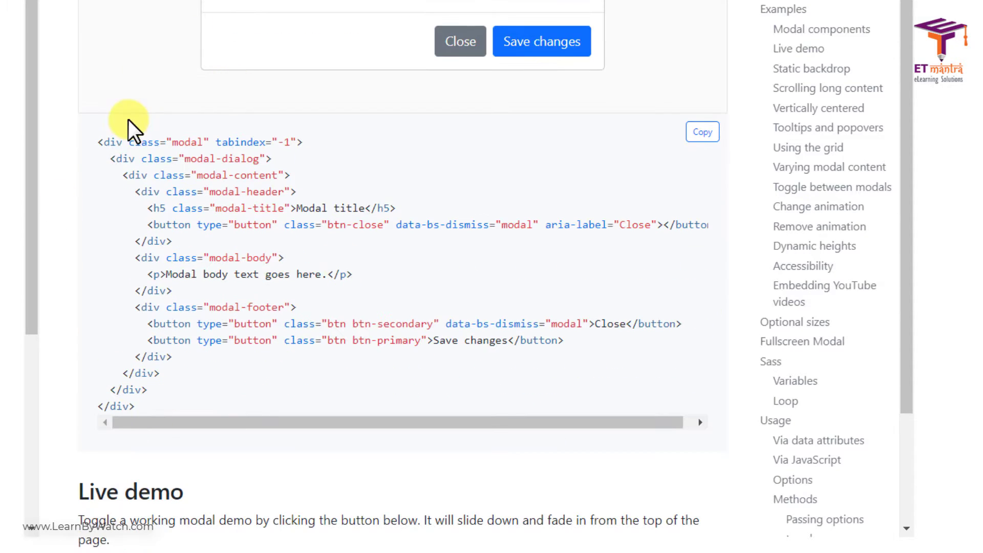
scroll(up, 3)
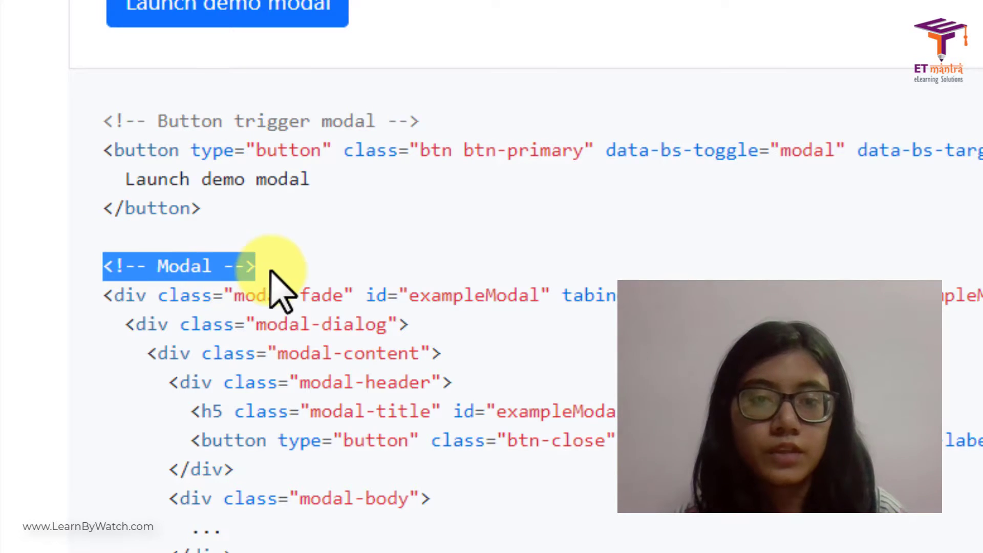
click(884, 76)
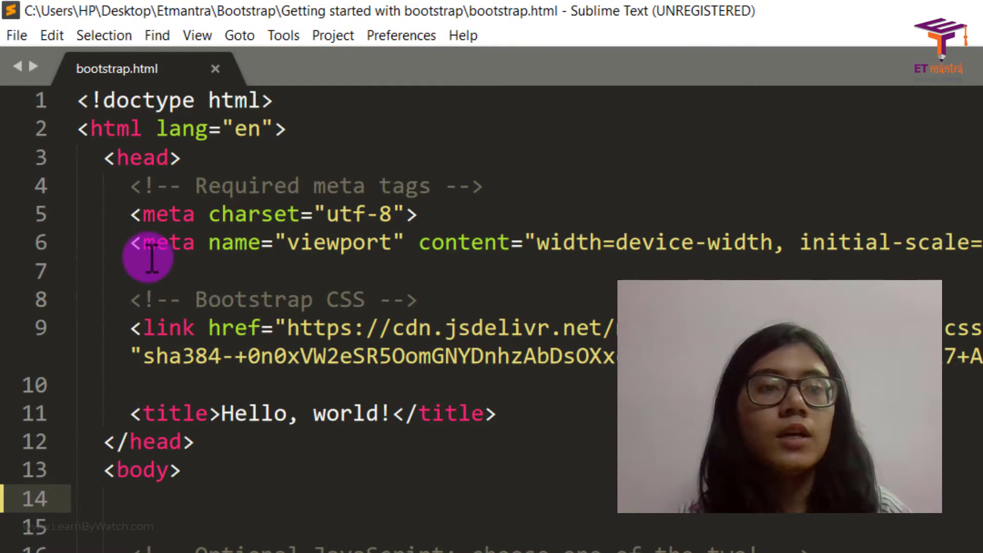
mouse_move(358, 379)
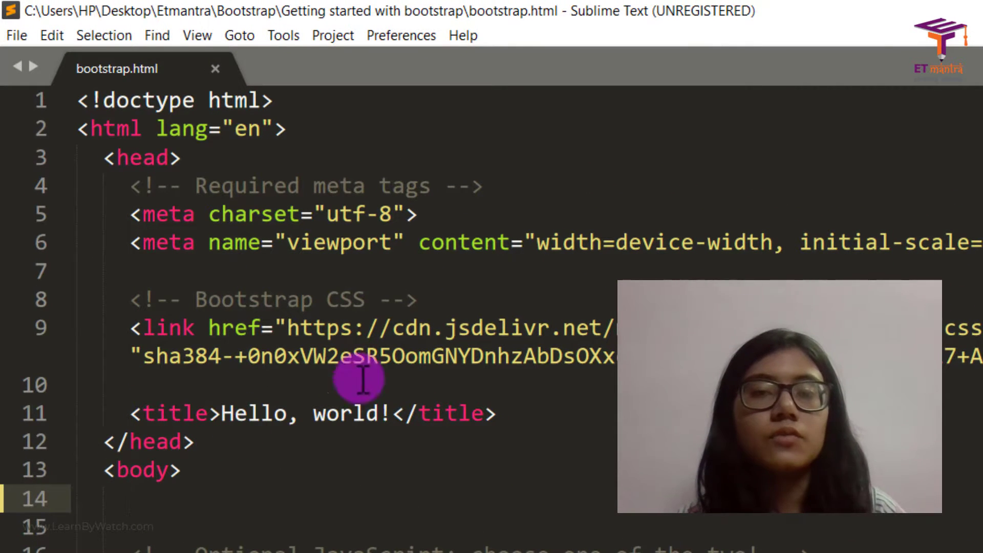
mouse_move(586, 254)
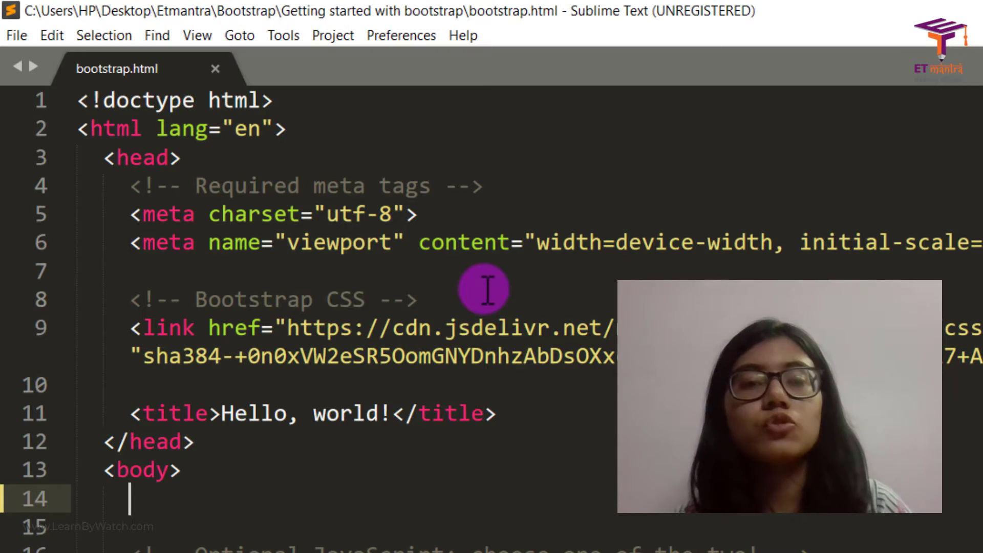
mouse_move(191, 530)
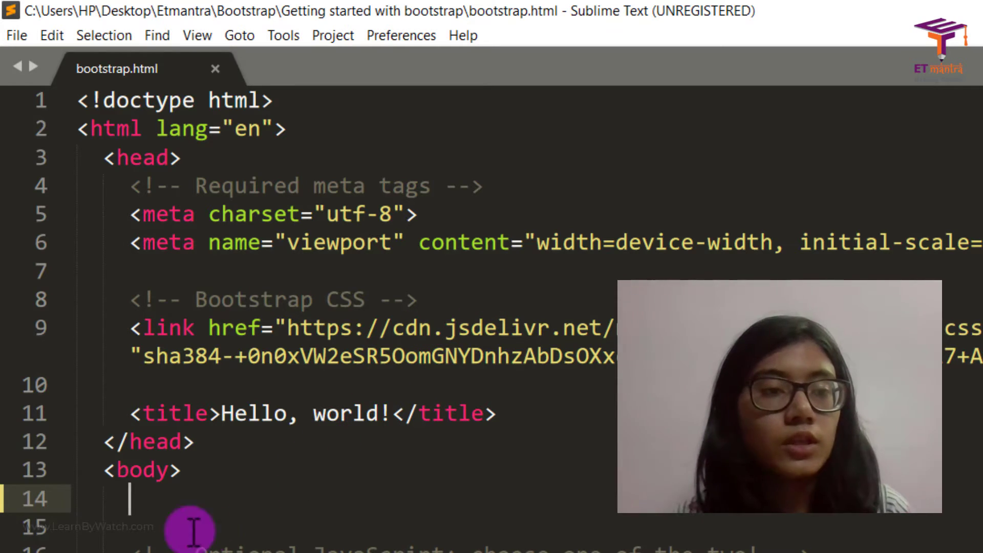
- Place the cursor on the empty line inside <body> of bootstrap.html in Sublime Text
scroll(down, 3)
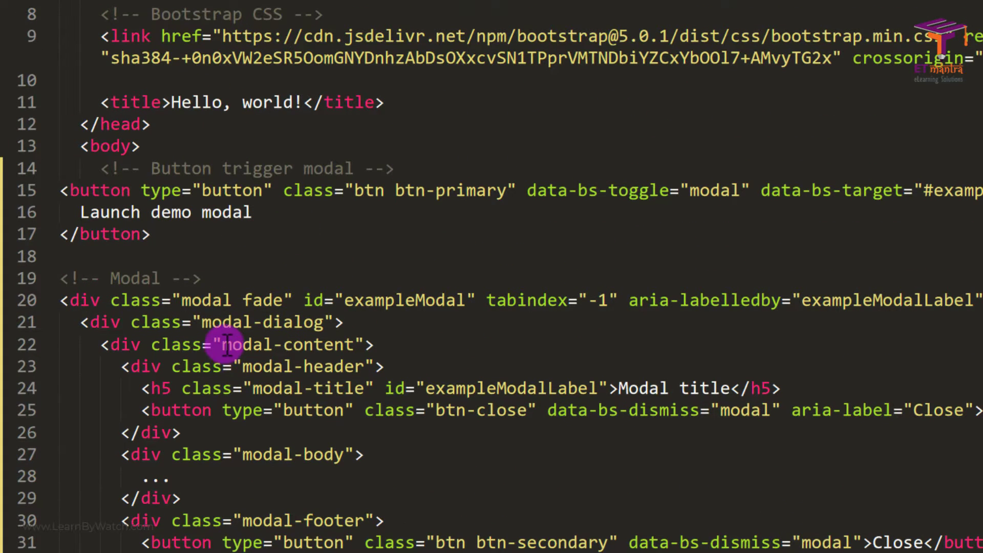
- Paste the Live demo markup into the body, review it and select the modal-body's ... placeholder
scroll(down, 3)
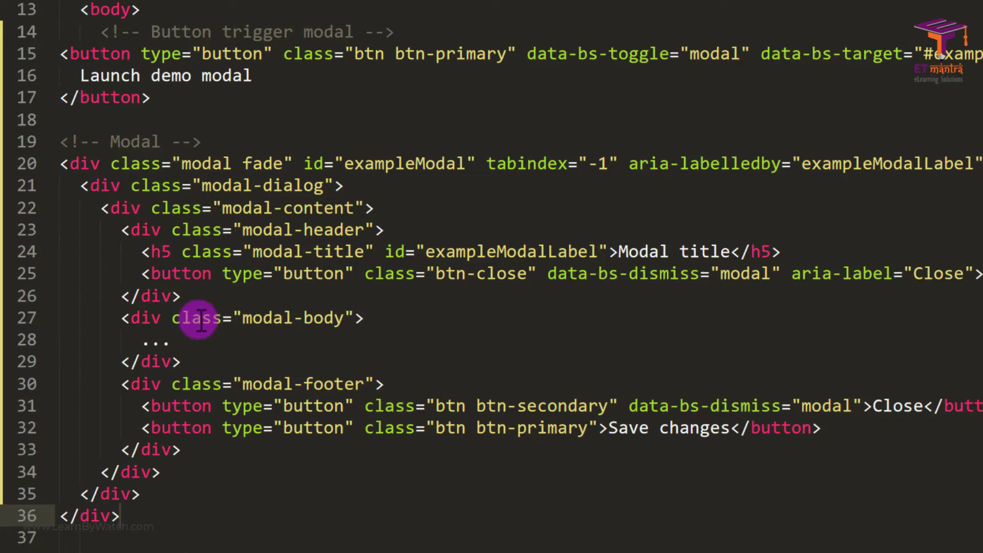
scroll(up, 3)
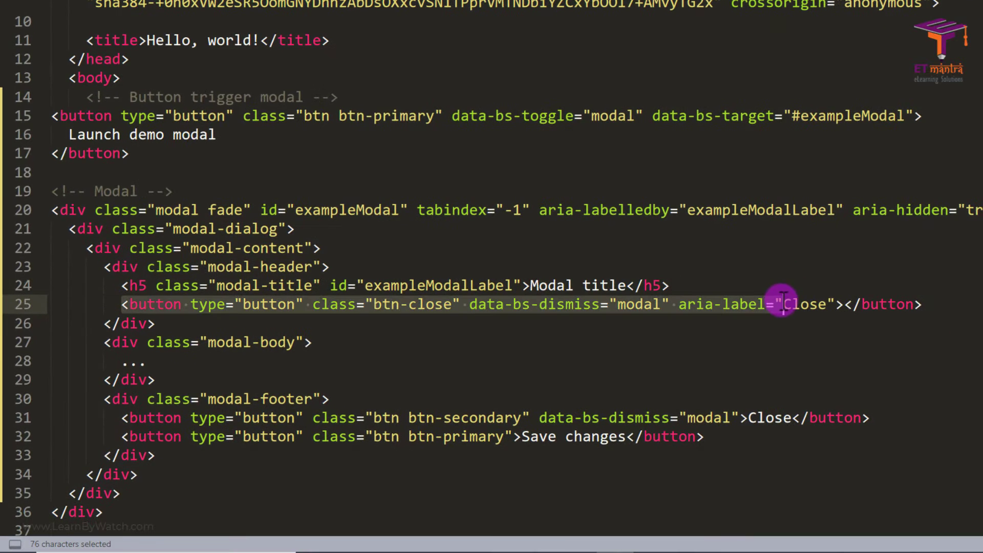
scroll(down, 3)
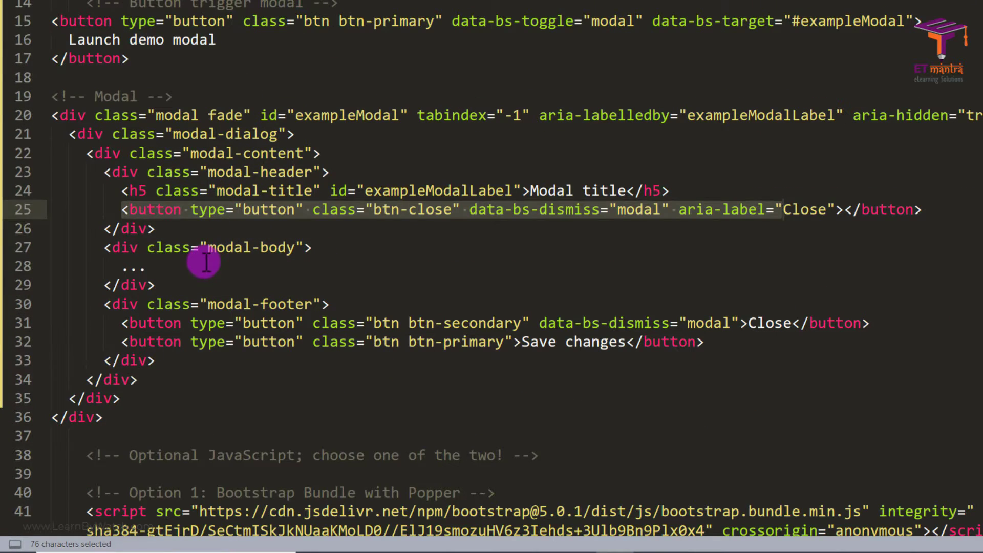
click(182, 304)
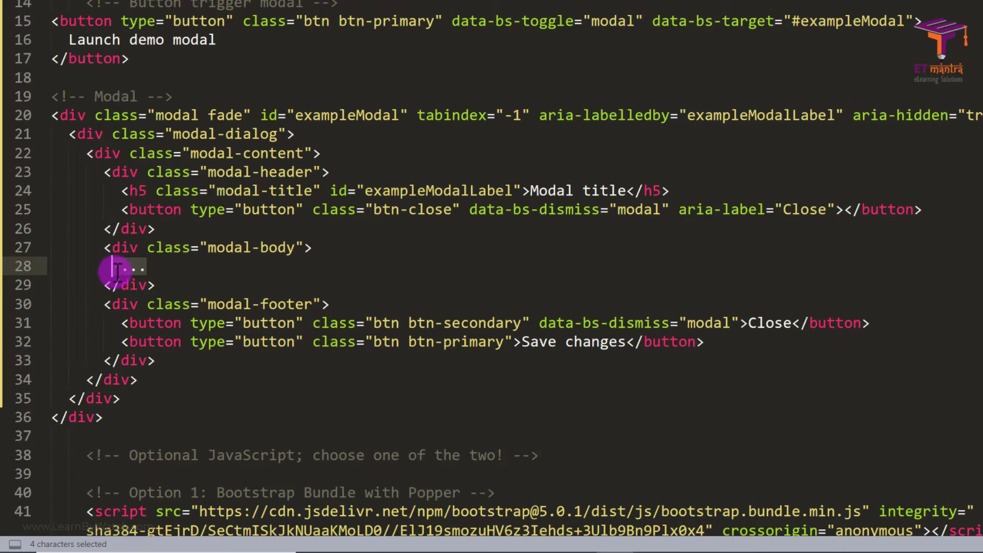
- Replace the modal-body placeholder with lorem ipsum text and save bootstrap.html
text(ior)
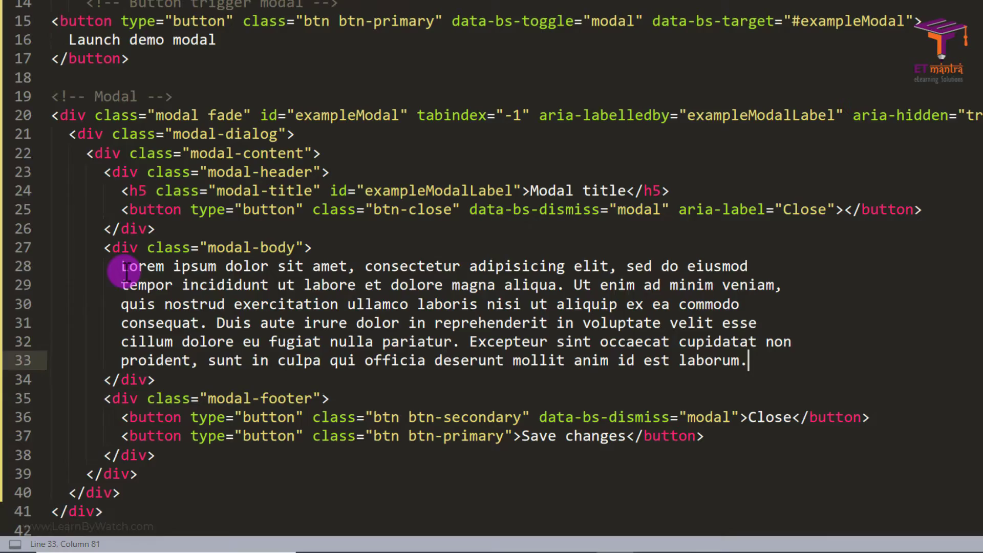
key(ctrl+a)
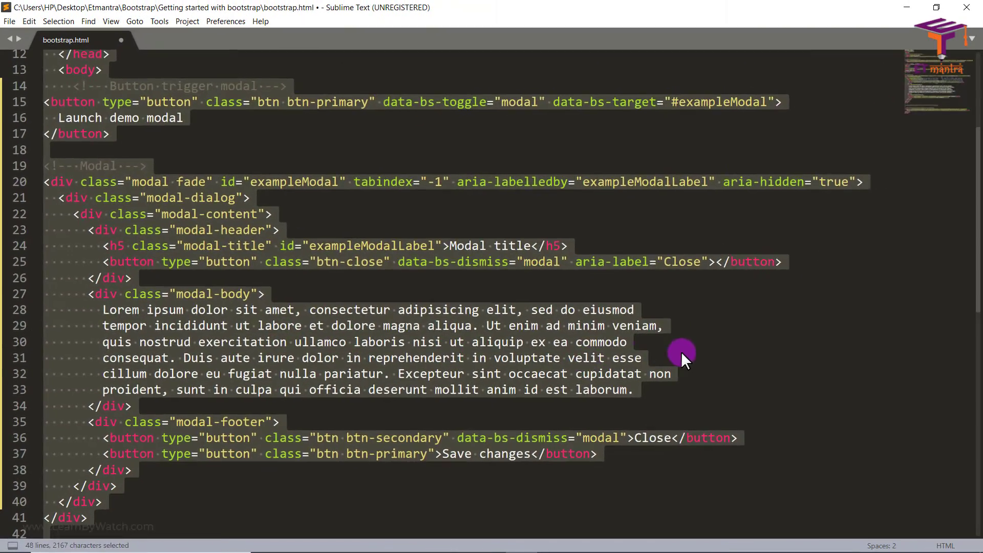
key(ctrl+s)
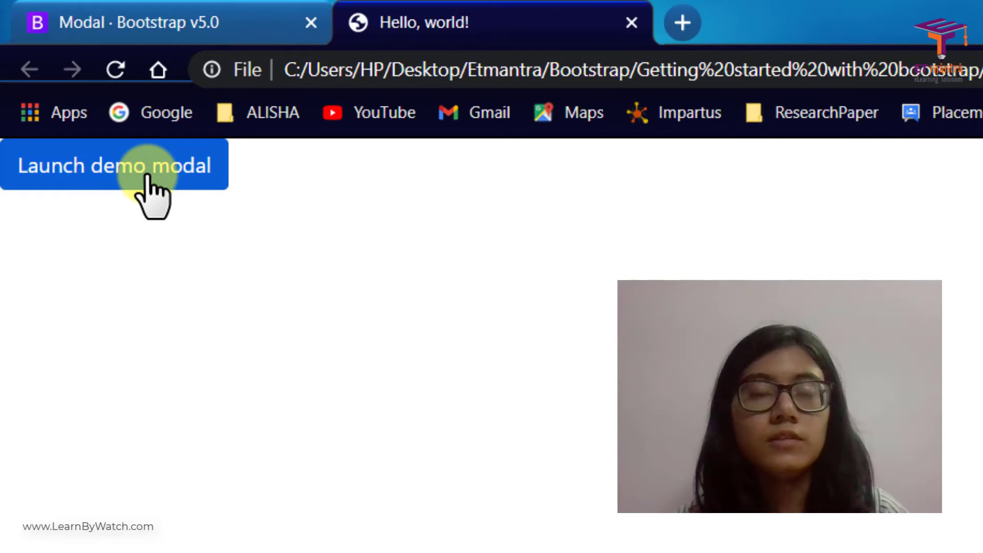
- Launch the demo modal on the local Hello, world! page showing Modal title, Close and Save changes
click(113, 165)
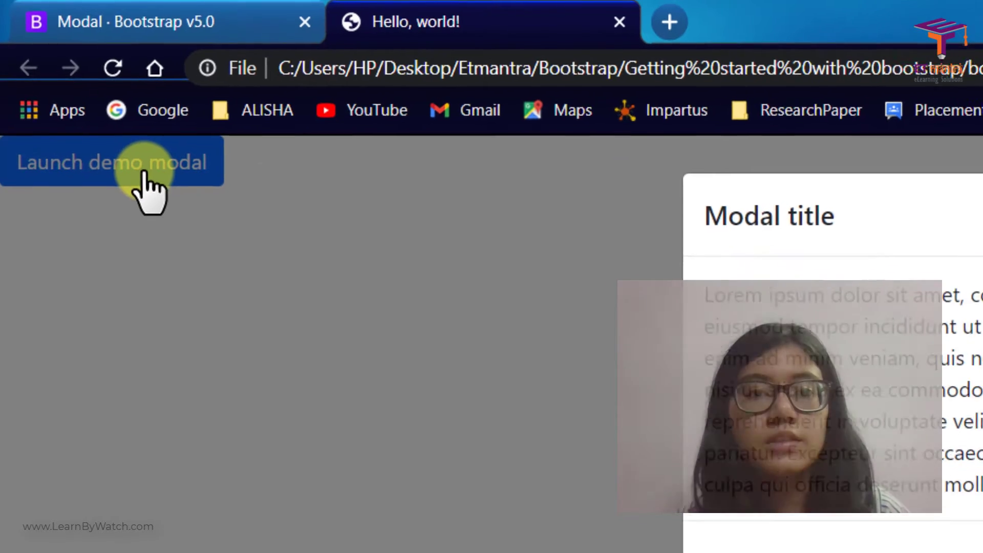
click(113, 162)
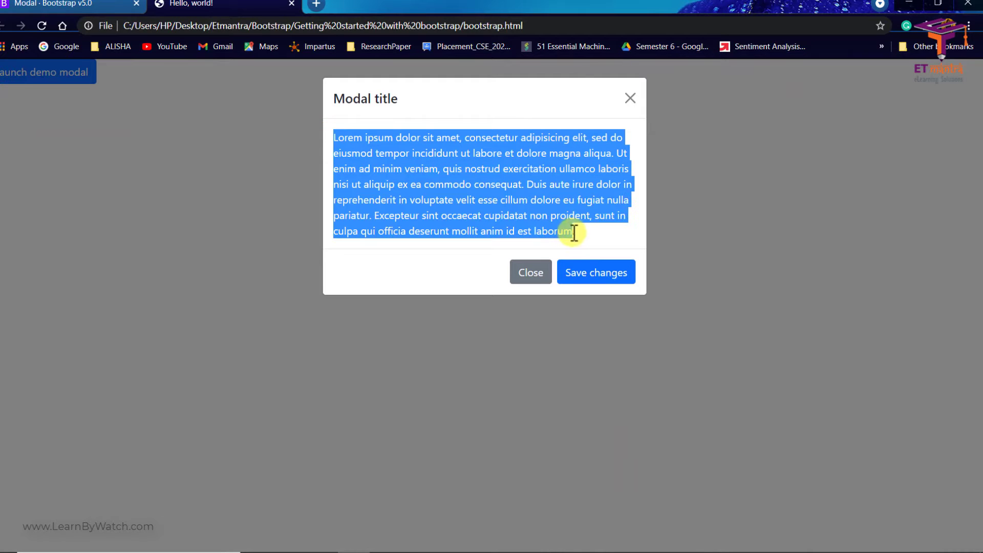
mouse_move(462, 165)
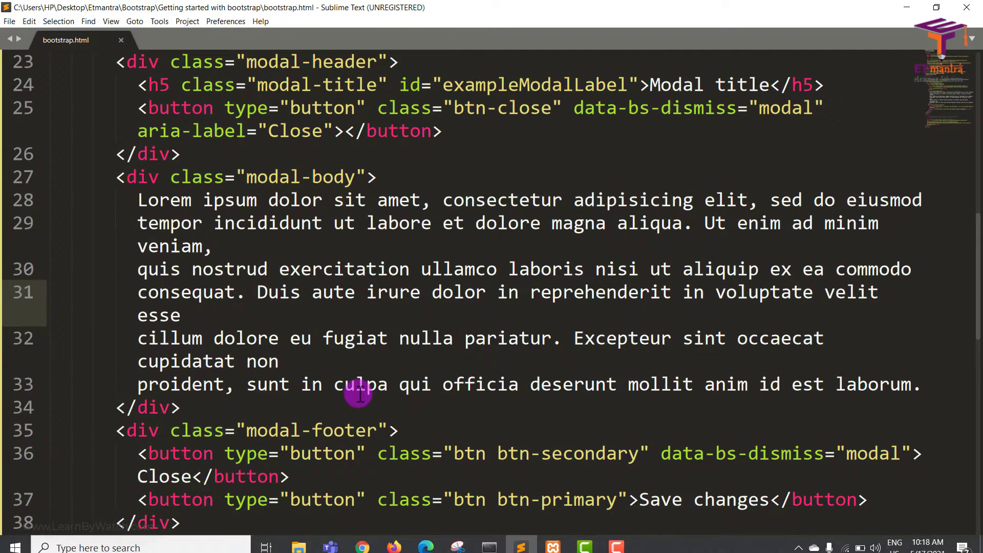
- Review the modal markup and the Close button's data-bs-dismiss="modal" attribute, then bring Chrome forward
scroll(down, 3)
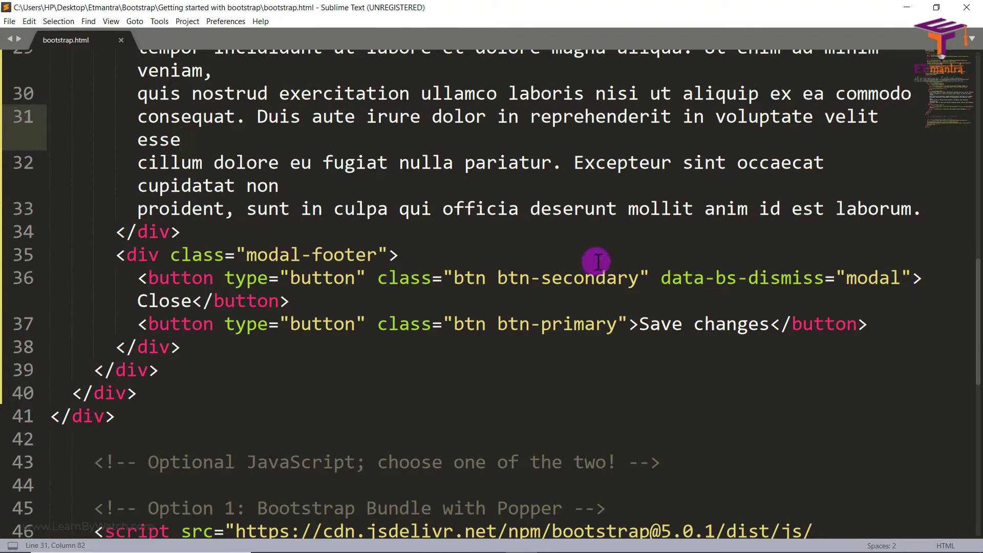
double_click(868, 278)
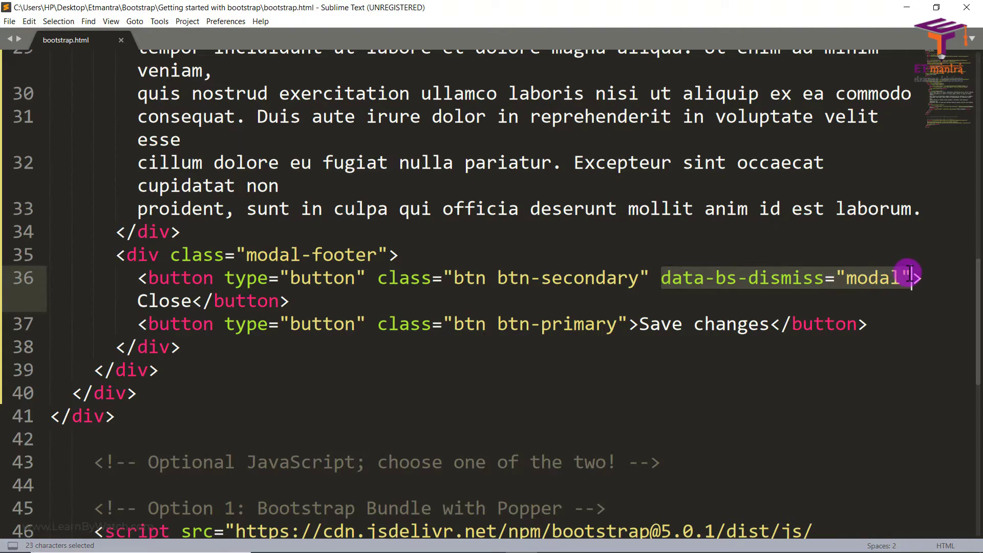
mouse_move(162, 301)
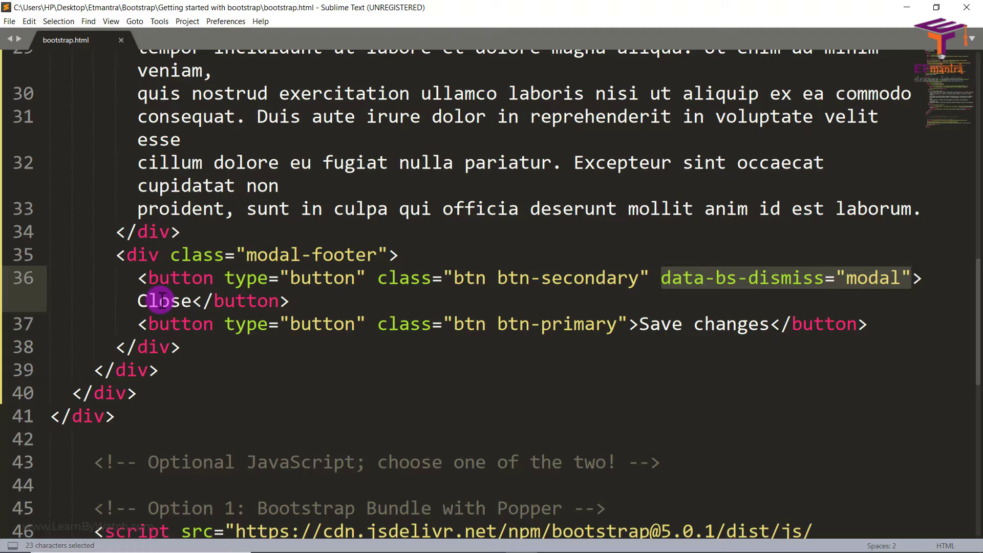
mouse_move(621, 309)
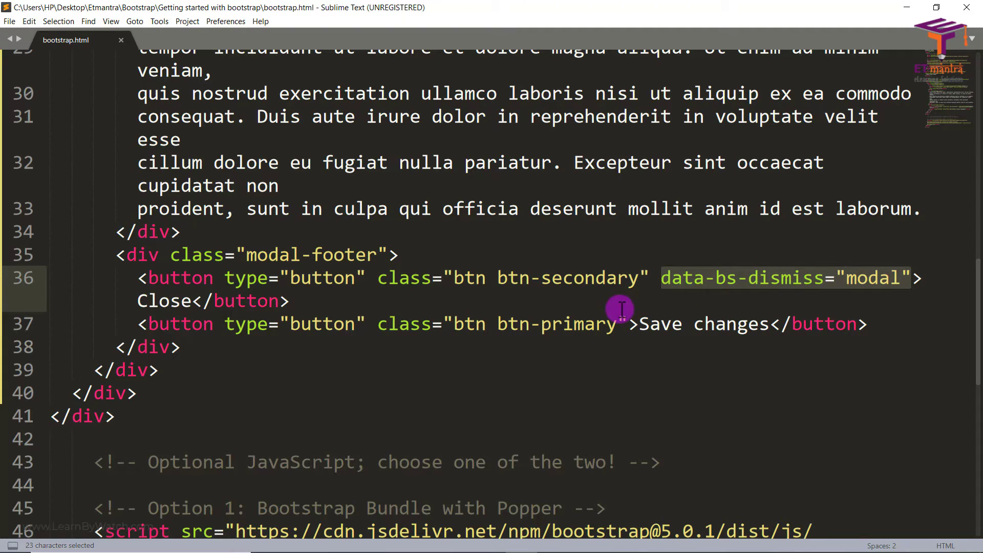
click(625, 324)
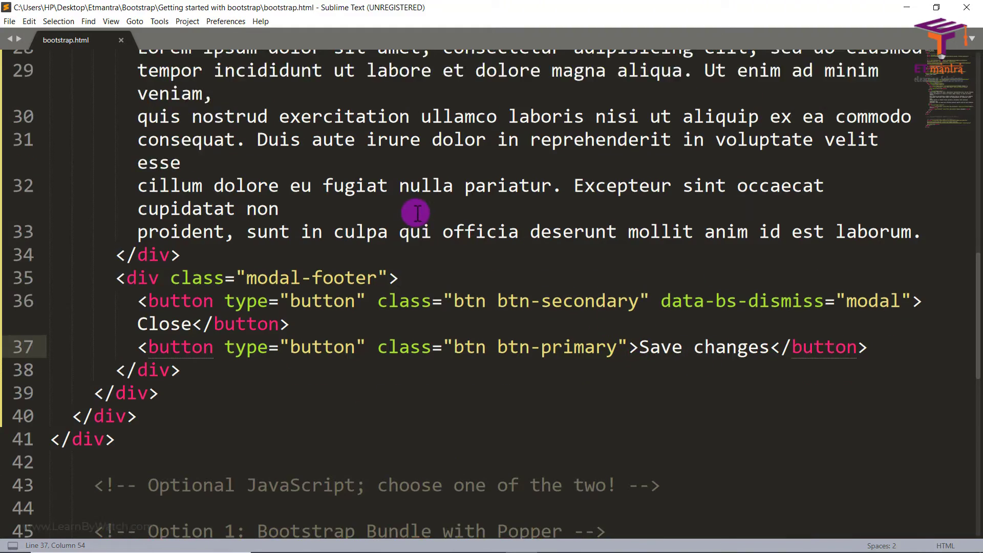
scroll(up, 3)
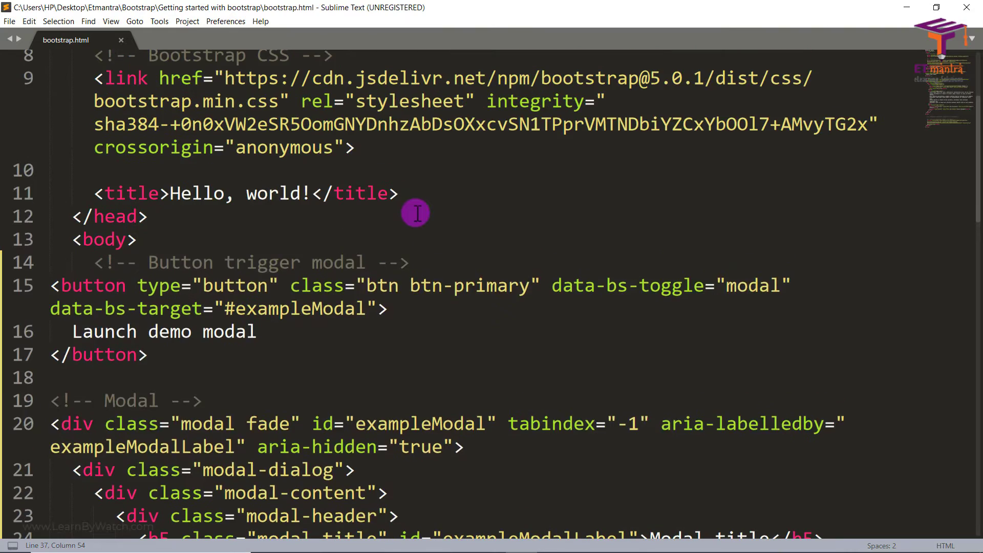
scroll(down, 3)
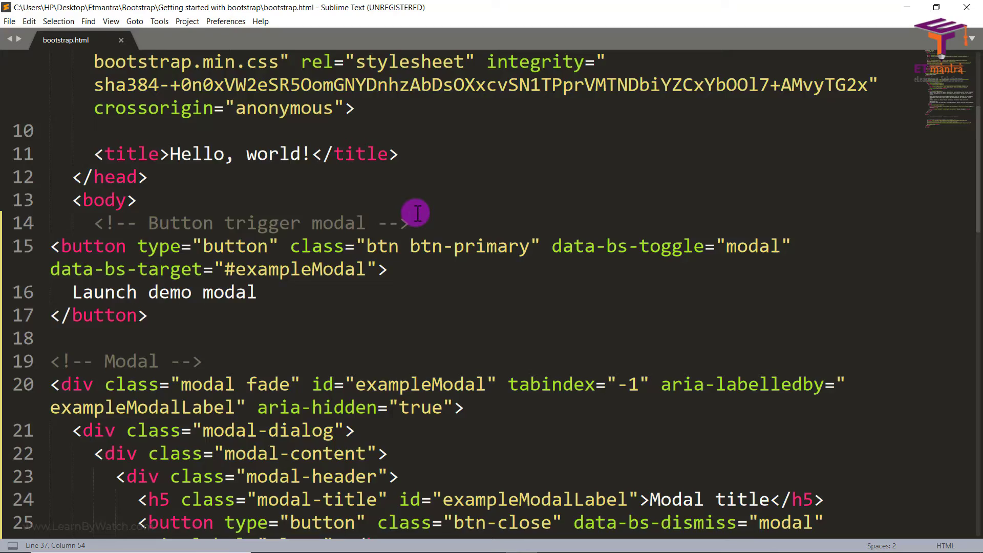
scroll(down, 3)
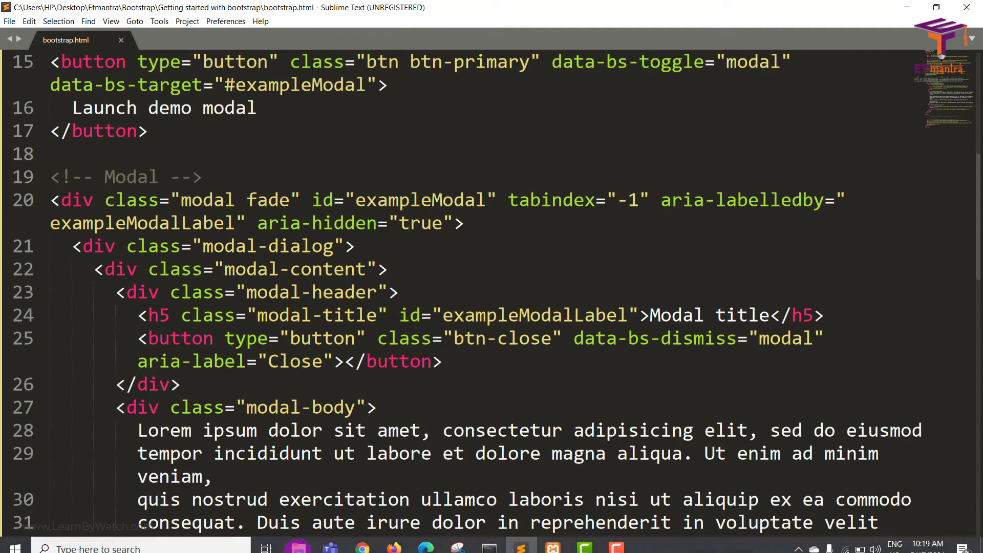
mouse_move(361, 540)
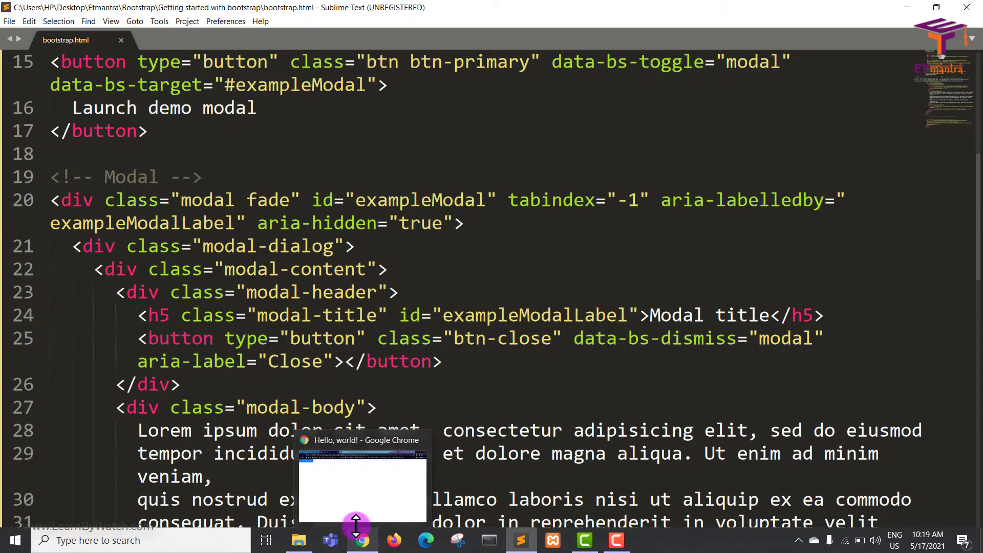
click(362, 540)
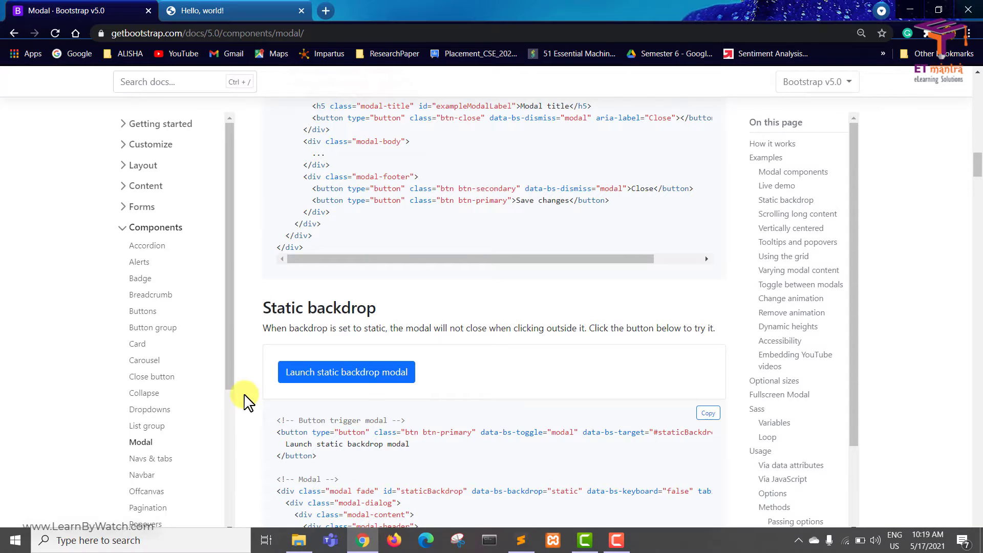
- Confirm the local page's modal opens from Launch demo modal and dismisses from its Close button
click(235, 10)
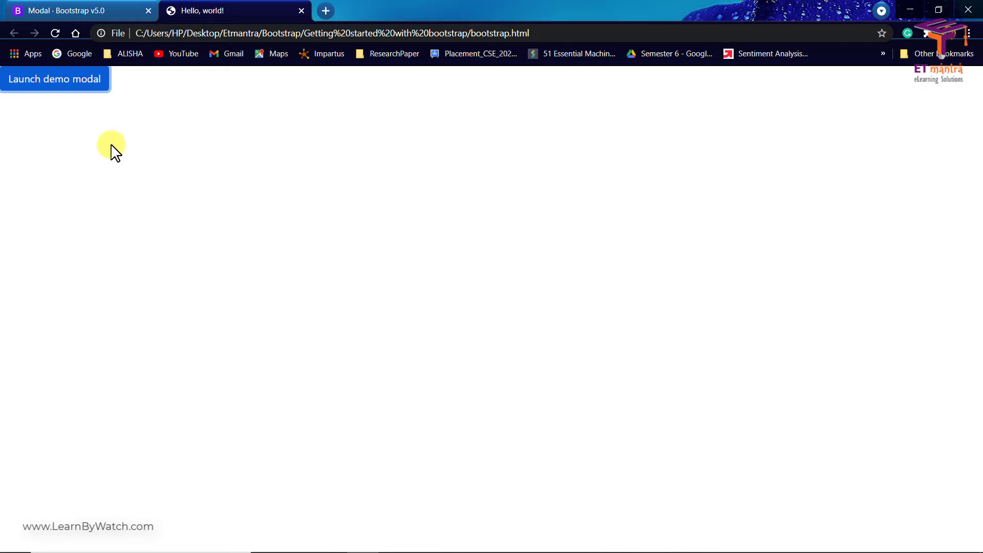
click(54, 79)
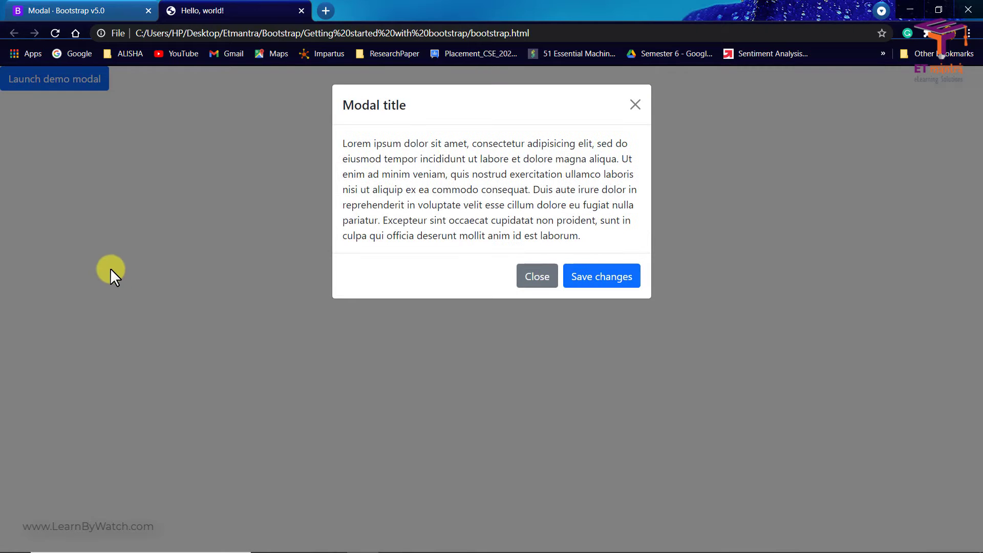
mouse_move(536, 276)
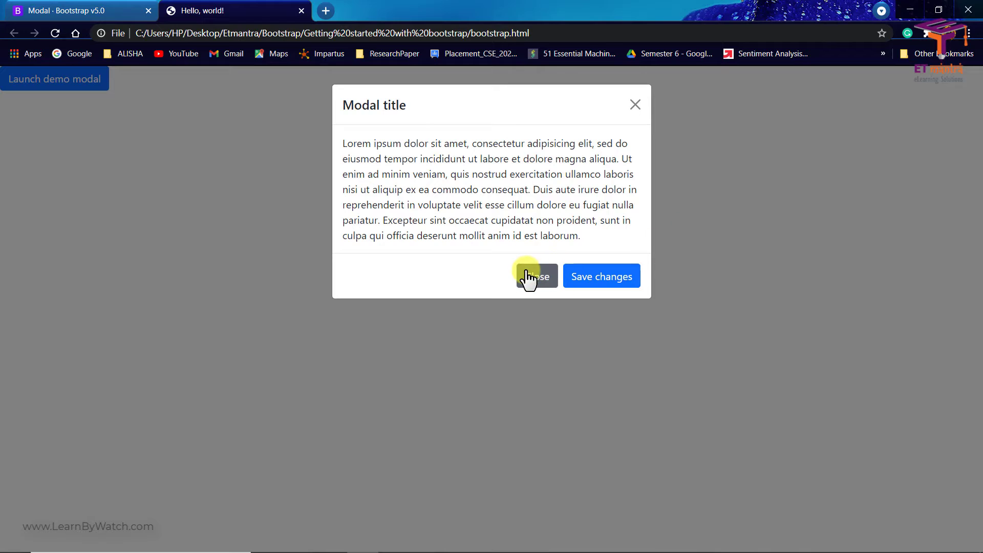
click(535, 276)
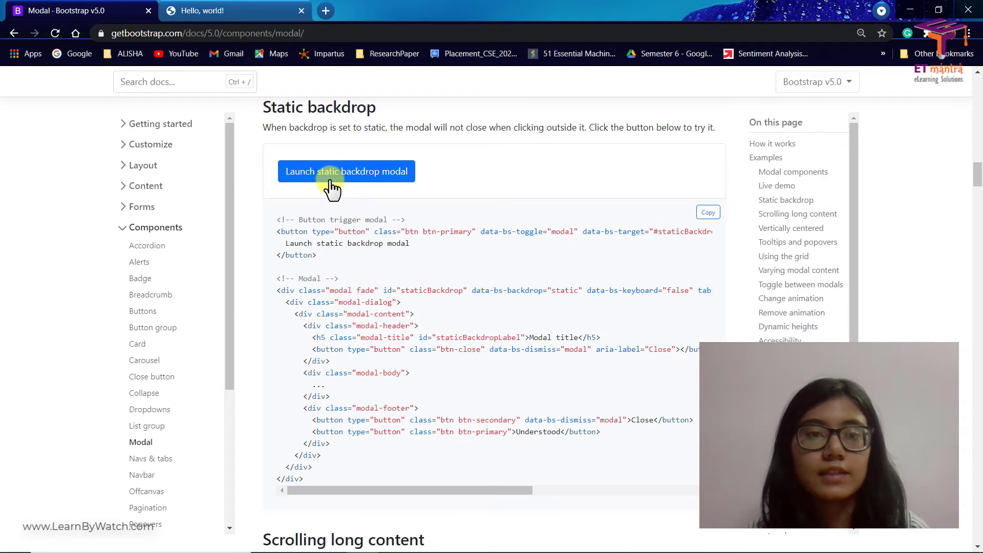
click(345, 171)
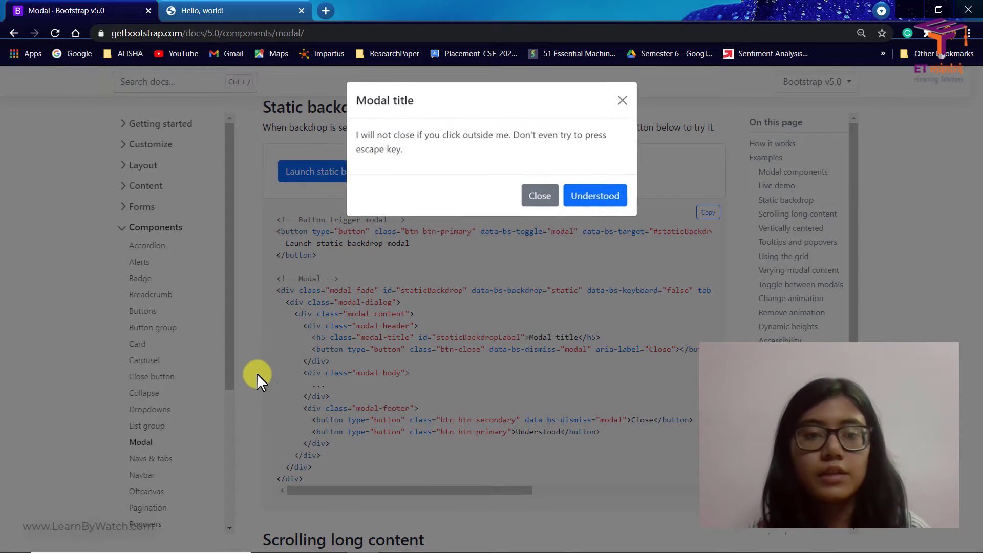
mouse_move(787, 169)
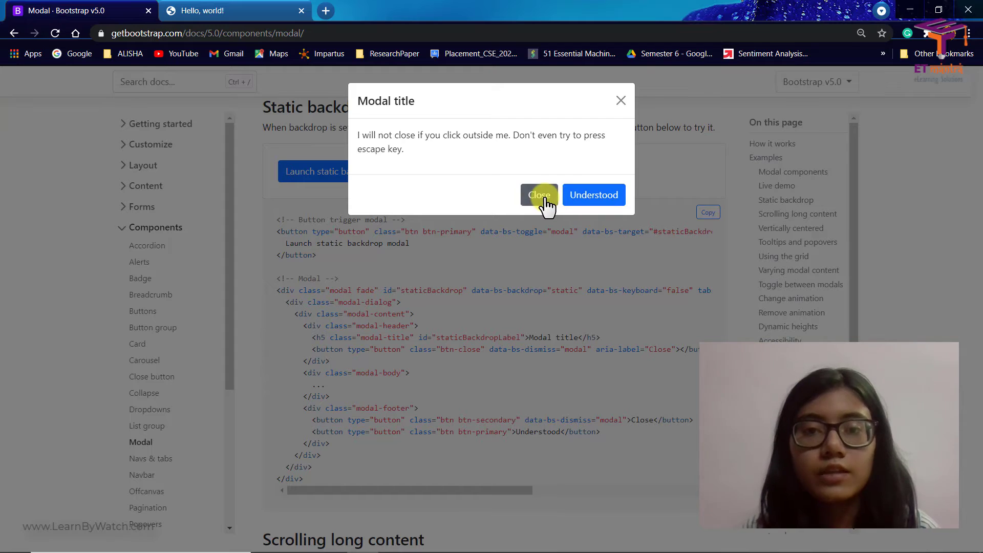
click(539, 195)
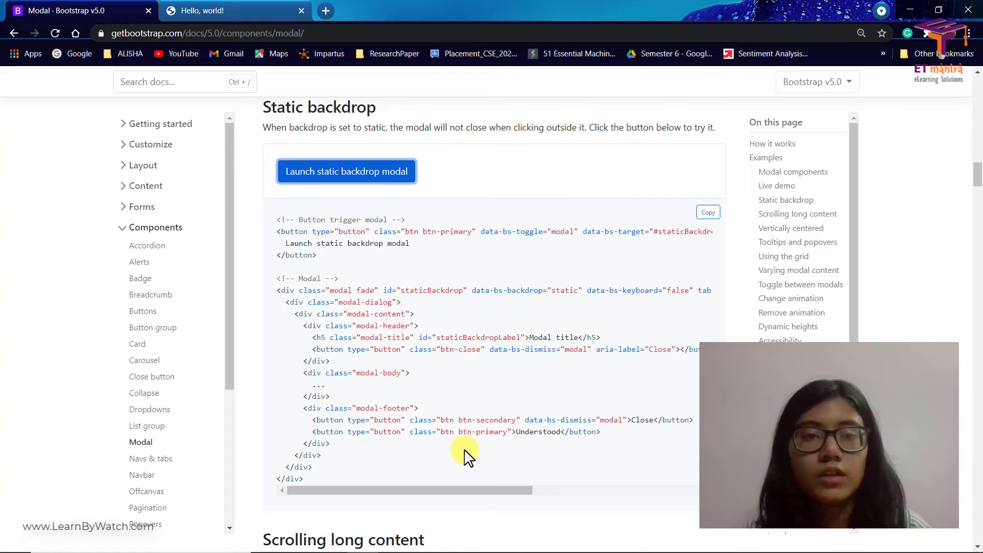
mouse_move(485, 326)
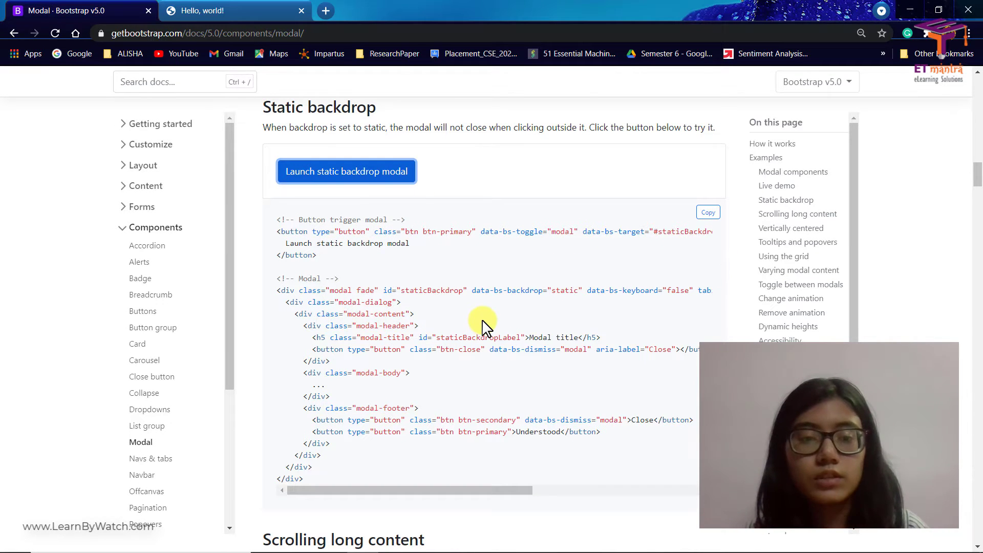
scroll(down, 3)
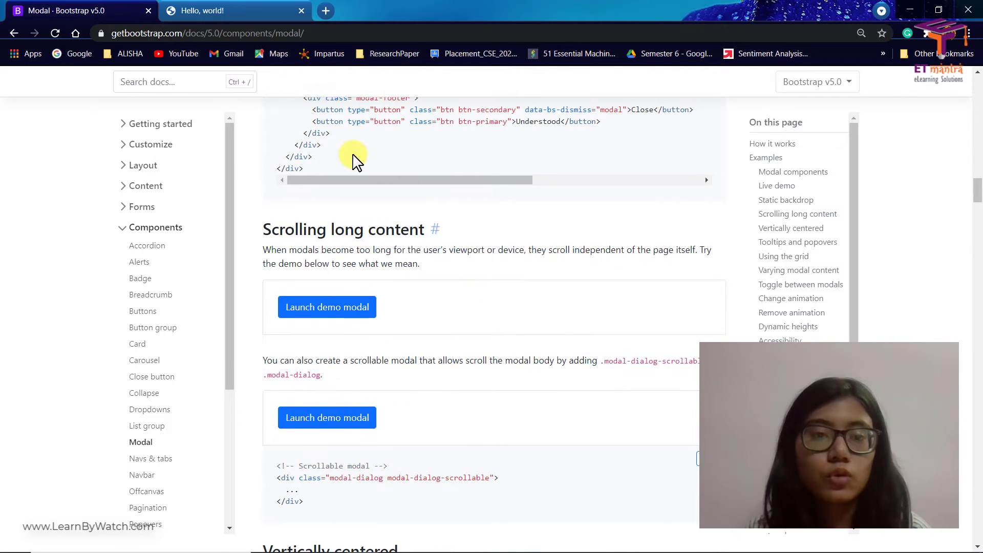
click(326, 306)
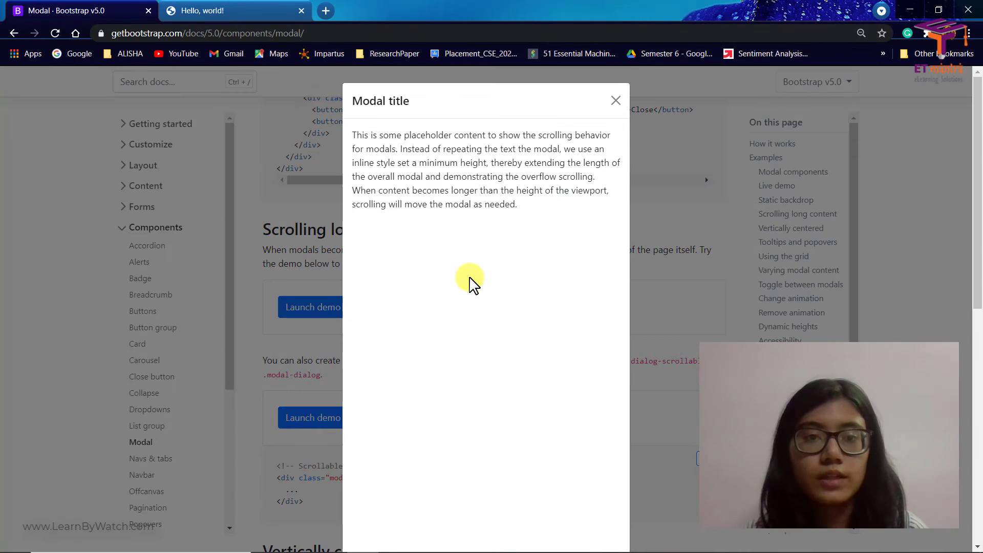
scroll(down, 3)
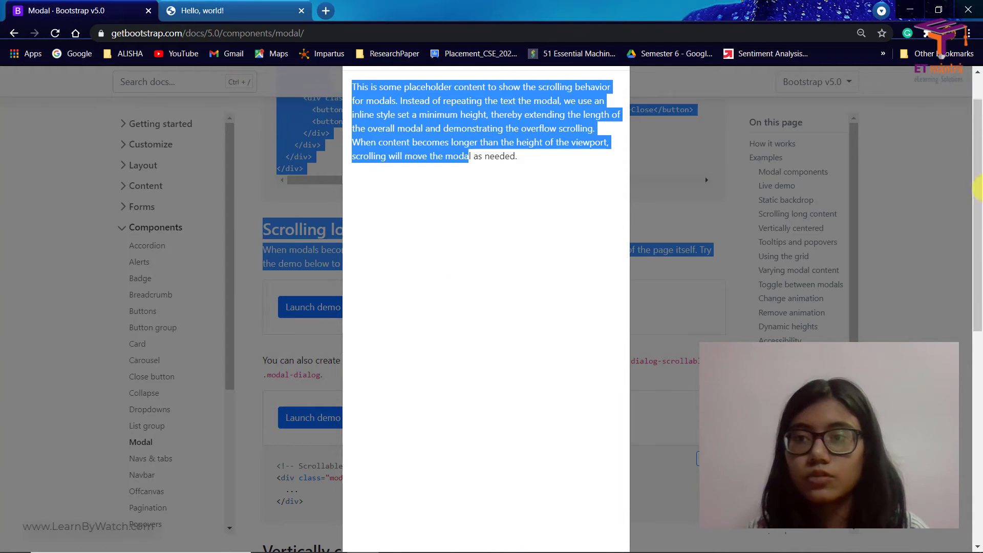
click(437, 343)
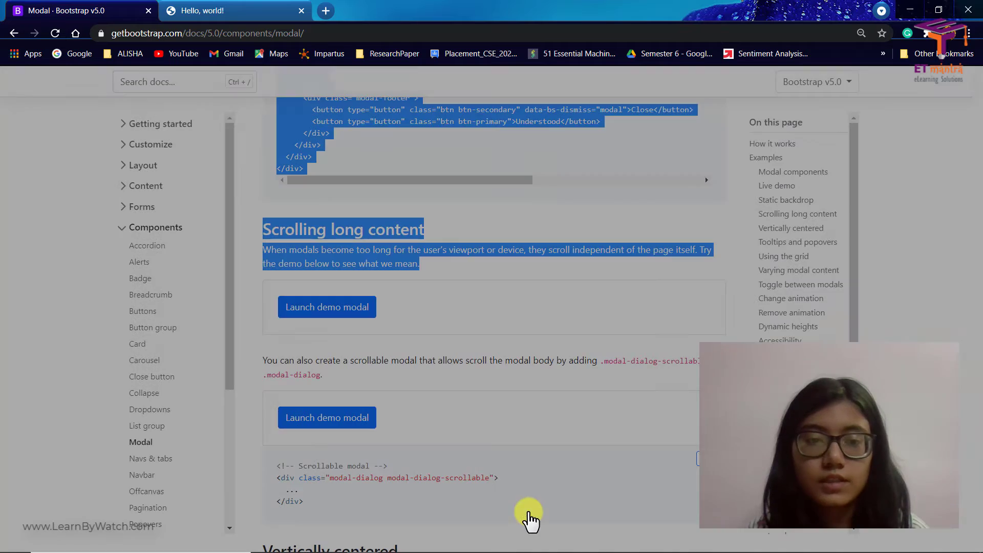
scroll(down, 3)
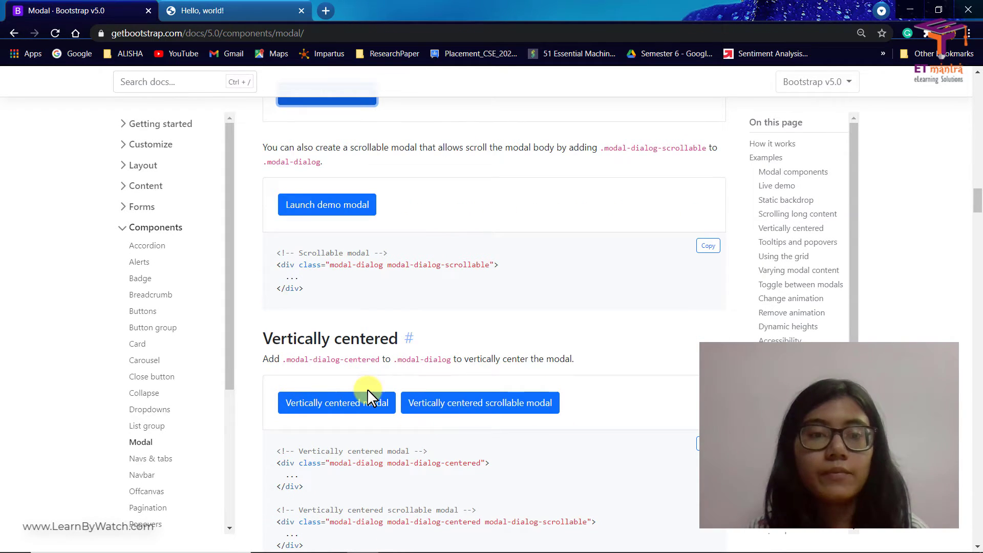
scroll(down, 3)
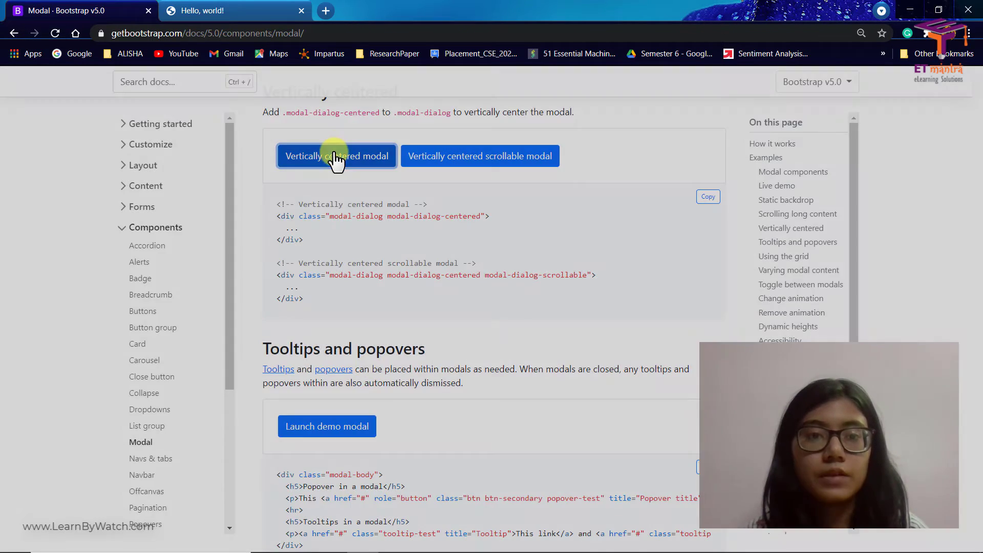
click(336, 156)
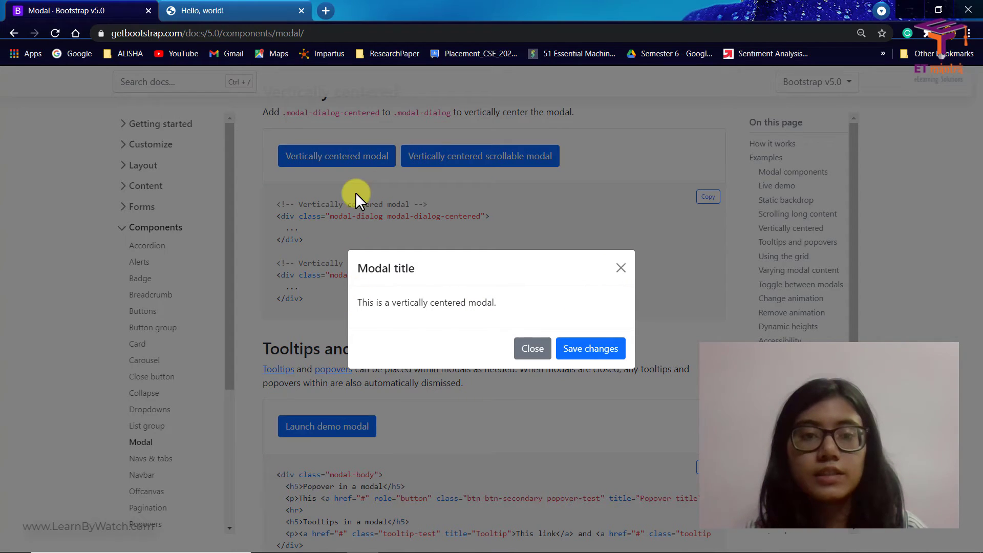
click(531, 348)
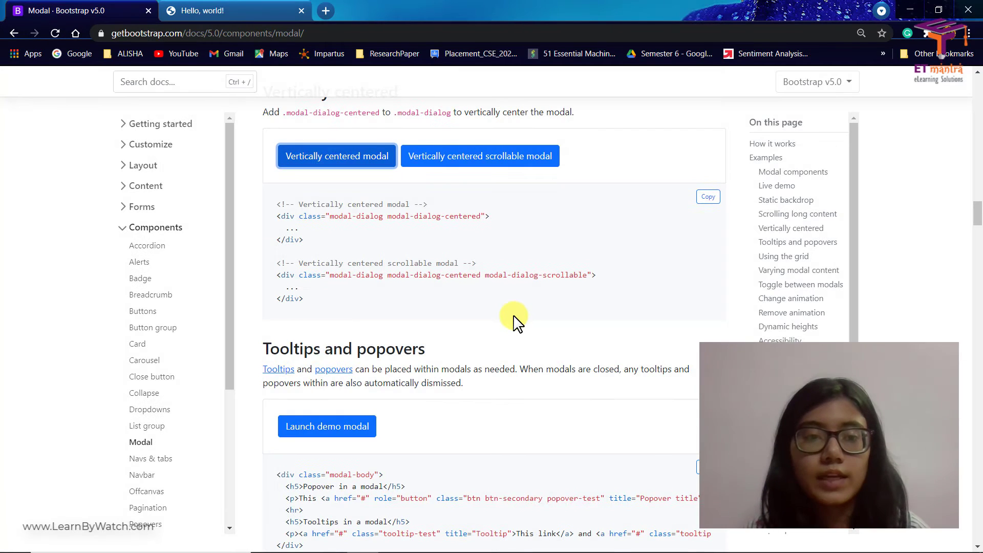
scroll(up, 3)
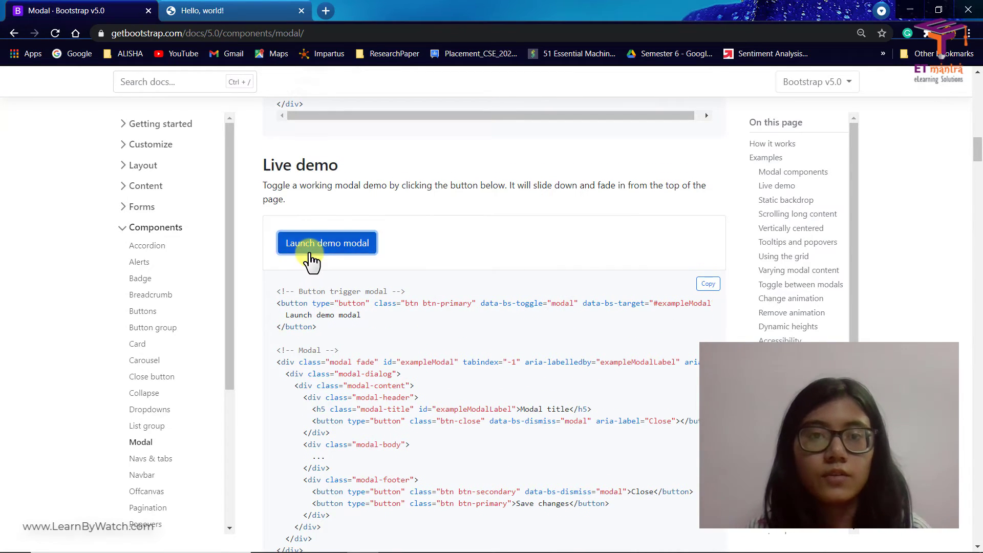
click(325, 243)
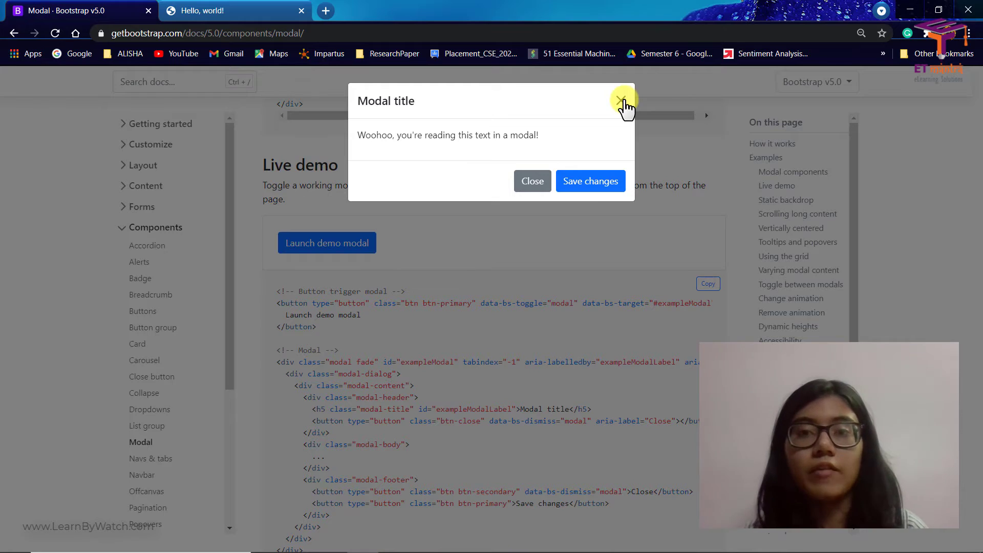
click(624, 101)
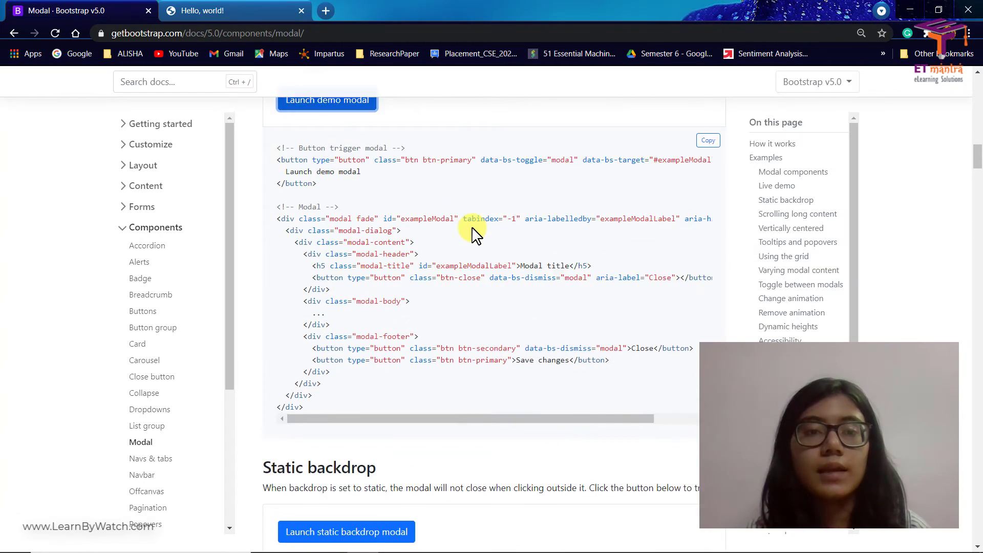
click(346, 532)
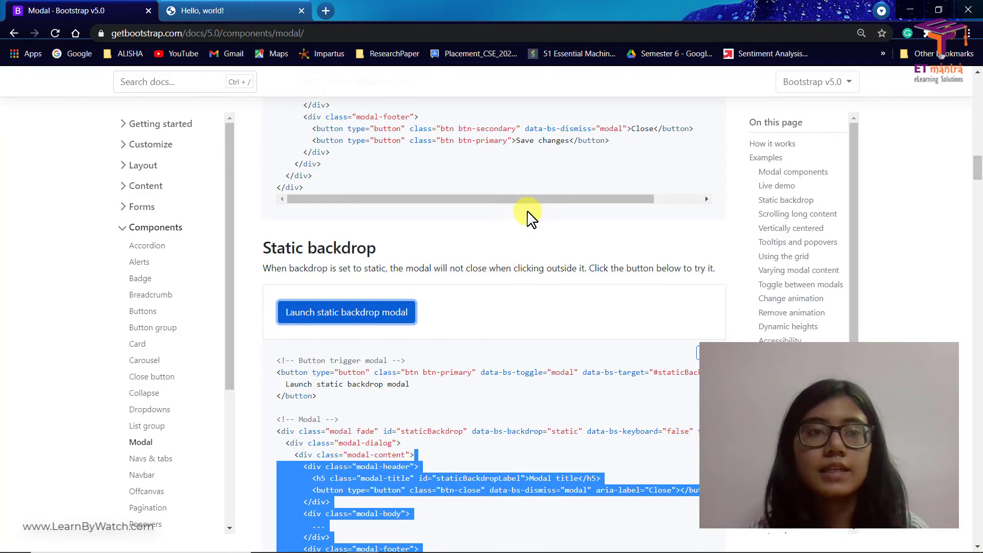
scroll(down, 3)
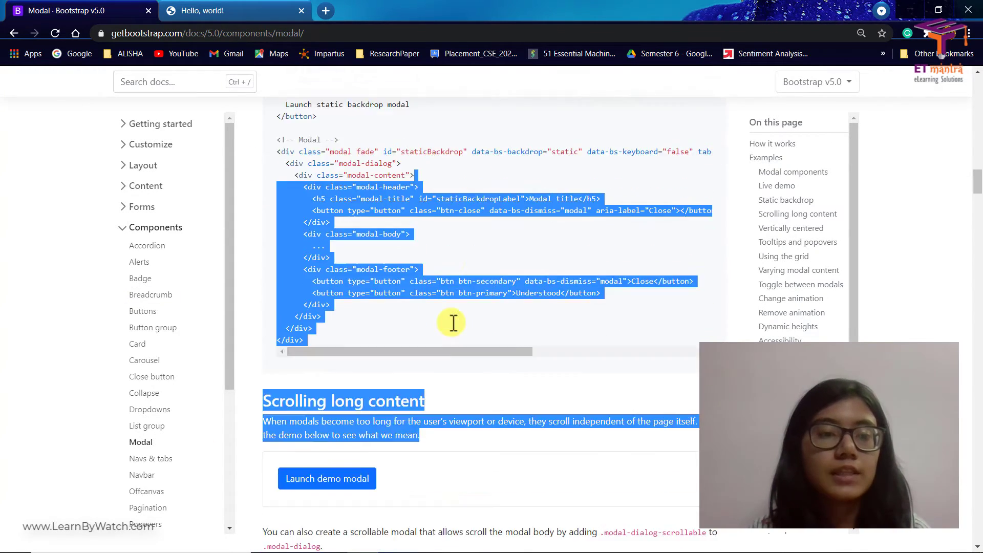
scroll(down, 3)
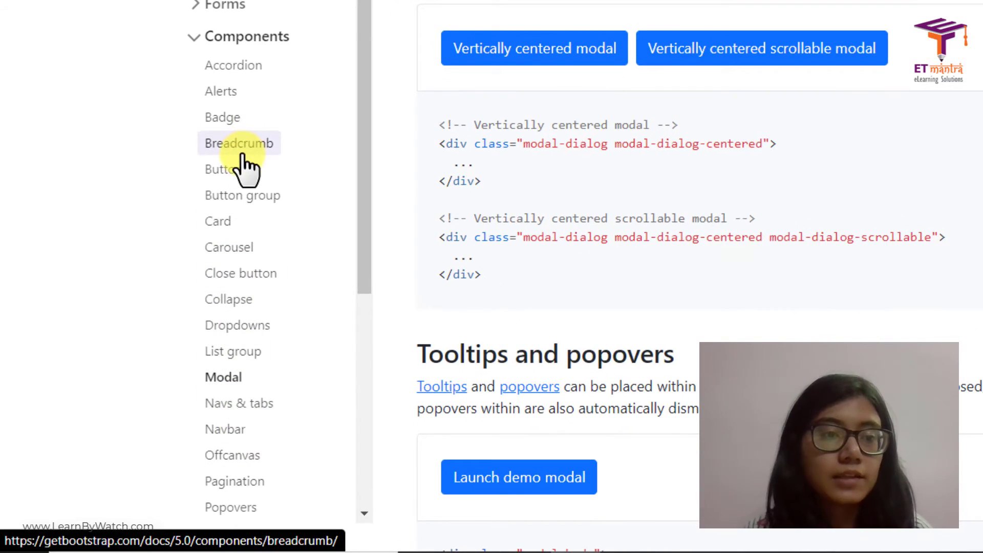
- Browse the Breadcrumb and Alerts component pages and their example markup
click(239, 143)
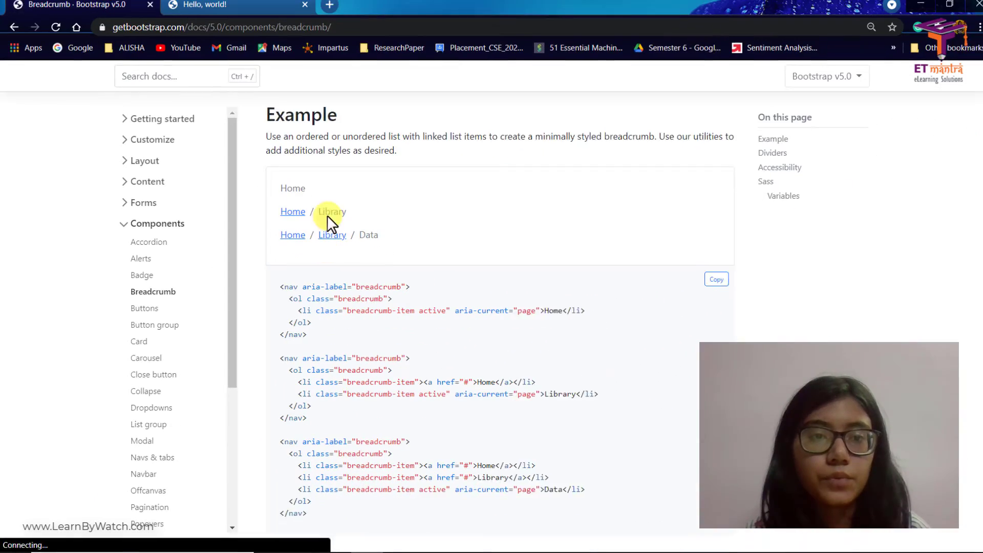
click(140, 260)
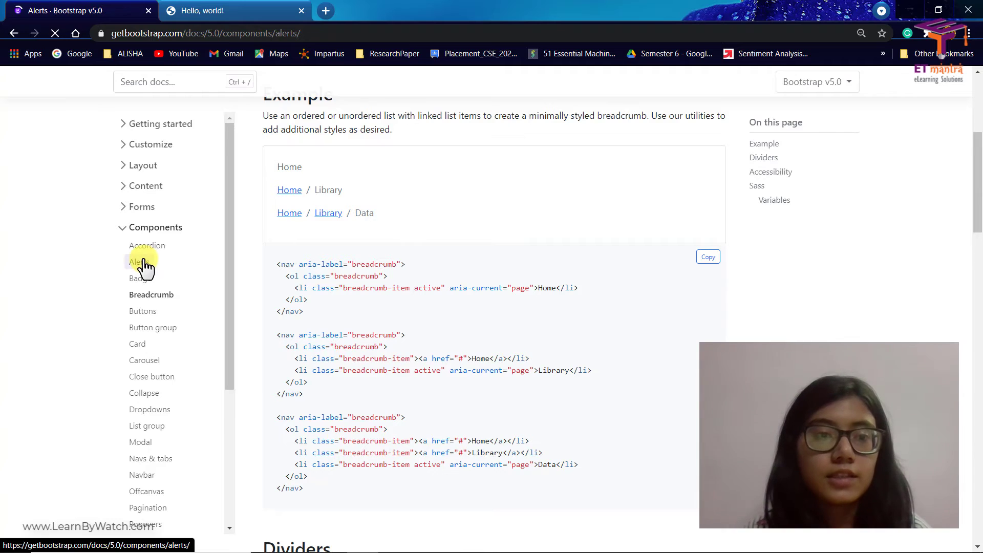
click(140, 261)
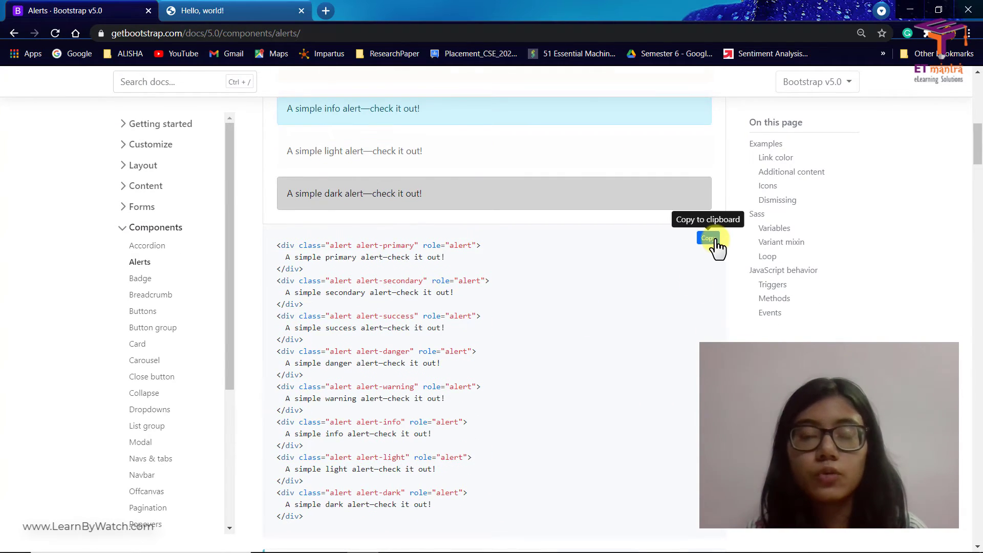
scroll(down, 3)
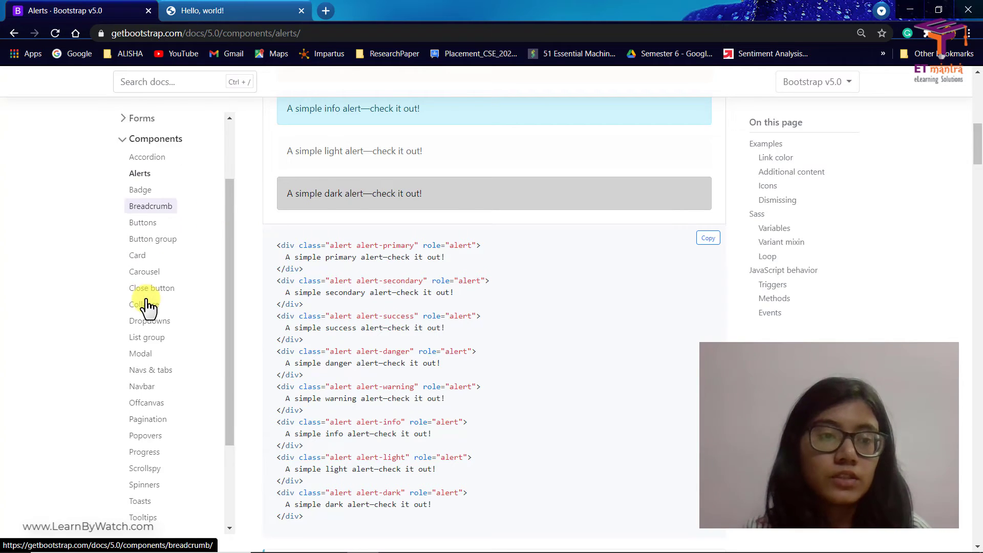
click(149, 206)
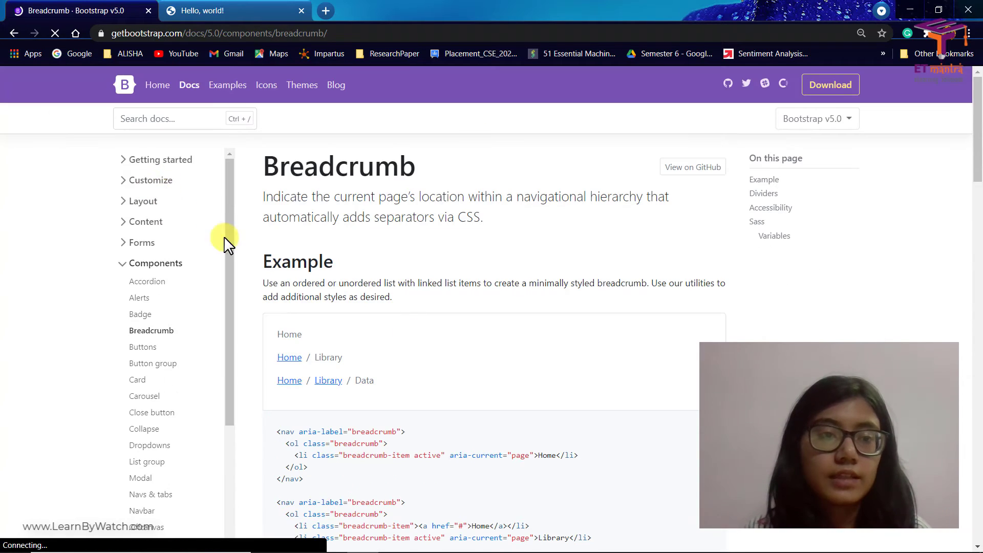
scroll(down, 3)
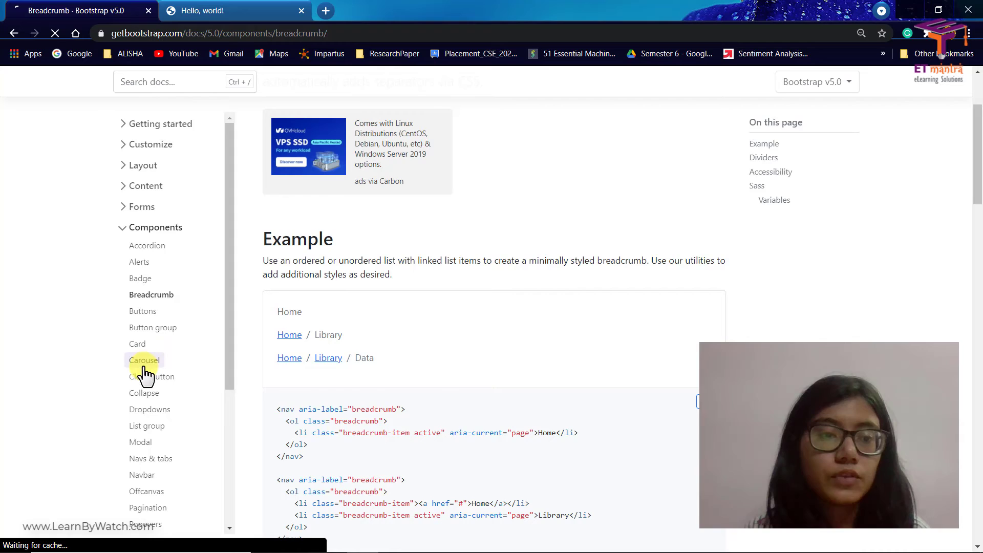
- Open the Carousel page and advance the 'With controls' carousel to its Third slide
click(144, 359)
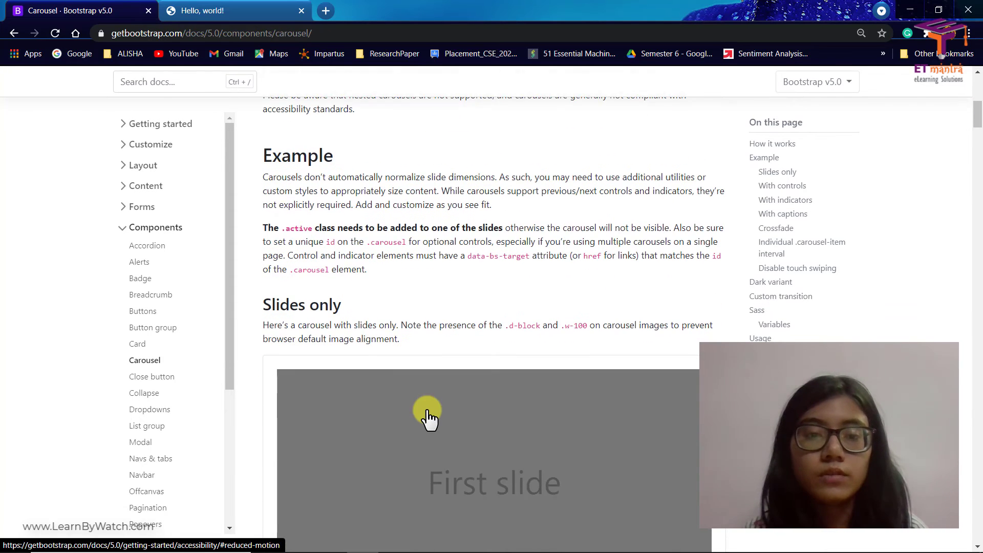
scroll(down, 3)
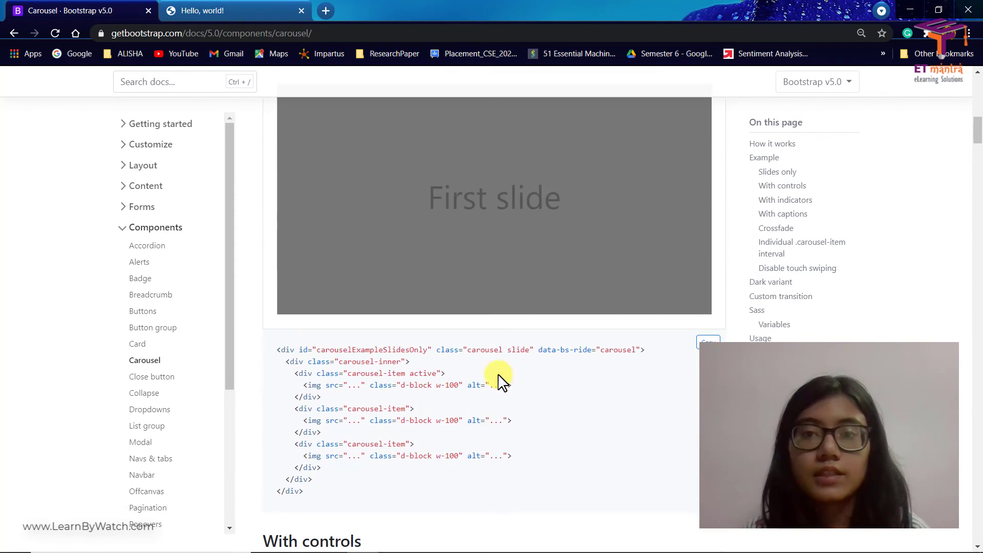
scroll(down, 3)
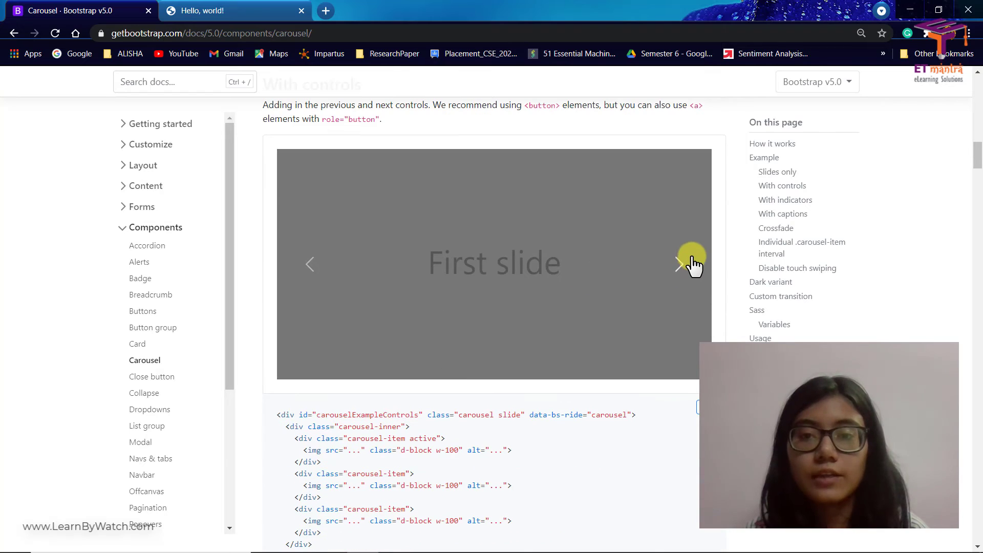
click(679, 263)
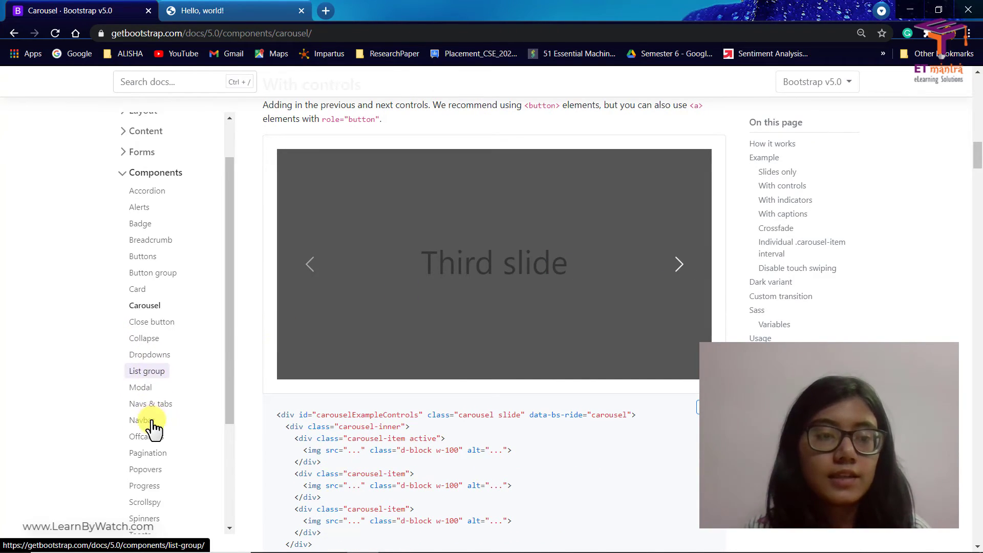
- Go to the Navs and tabs docs page and scroll past Base nav to the Horizontal alignment examples
click(150, 404)
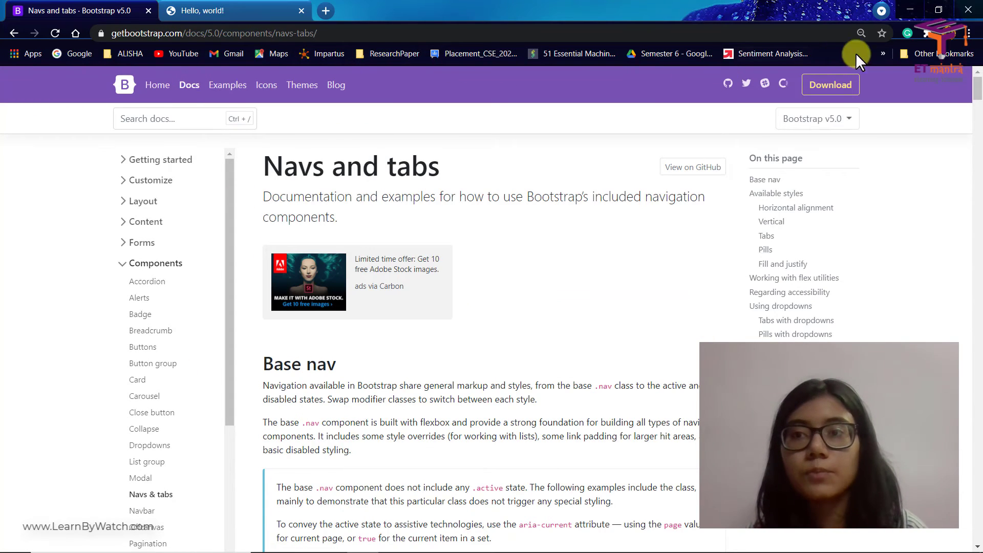
scroll(down, 3)
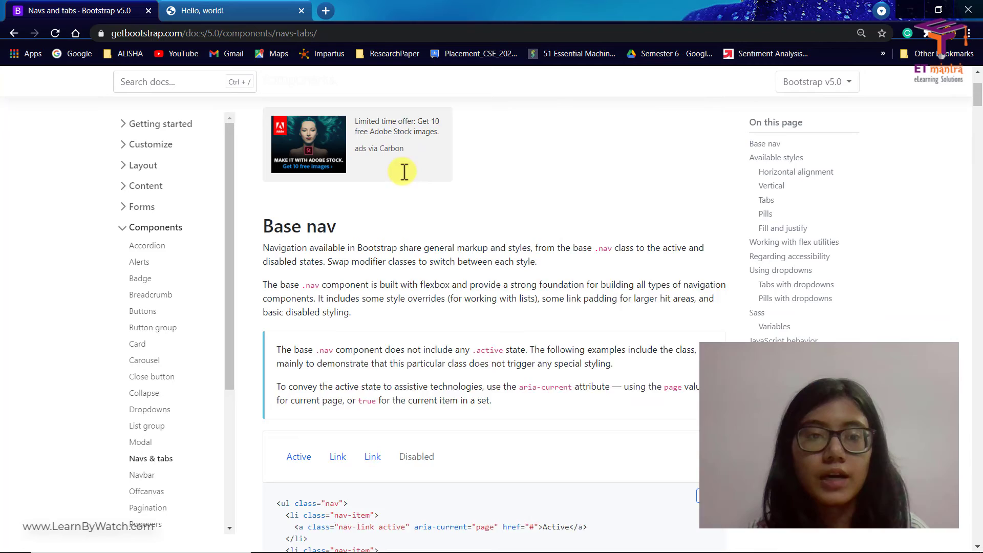
scroll(down, 3)
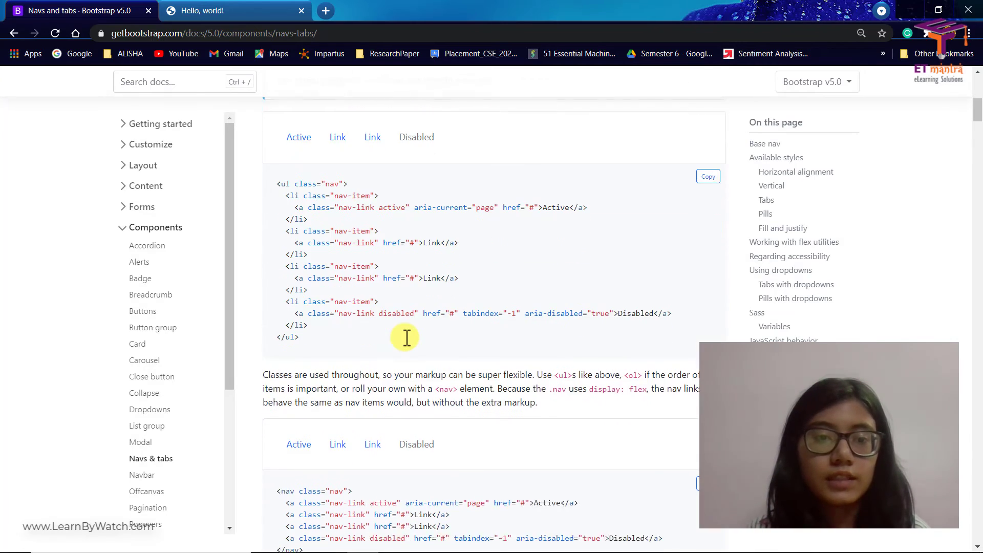
scroll(up, 3)
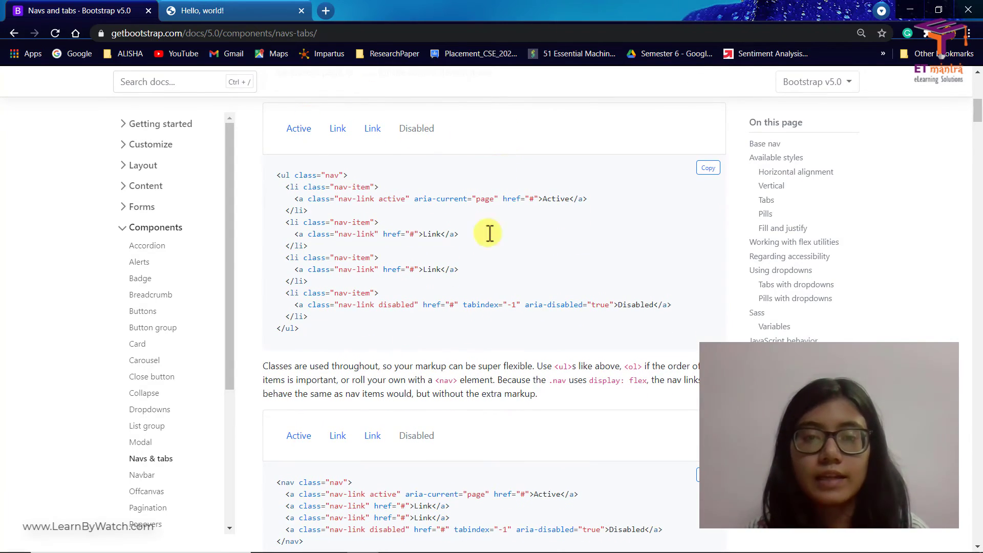
scroll(down, 3)
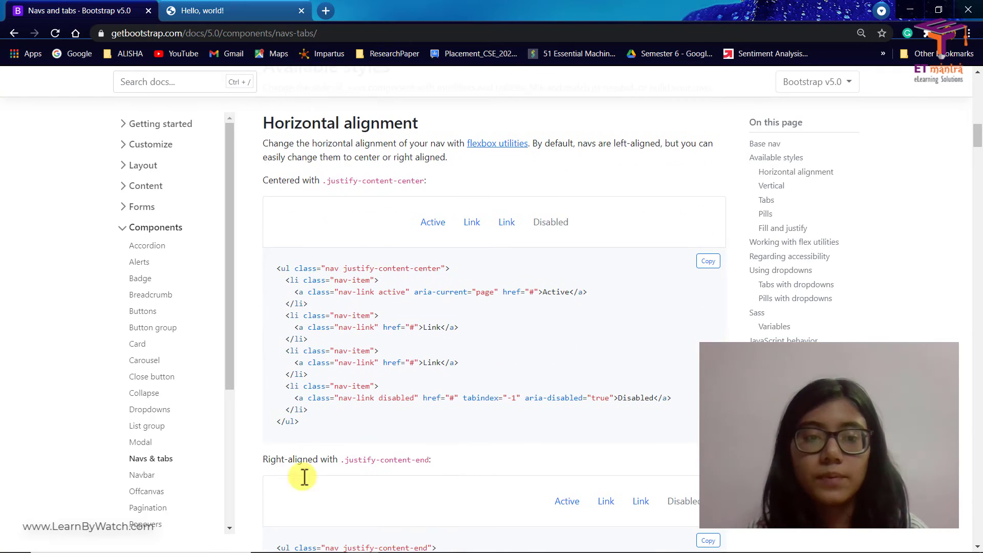
mouse_move(481, 256)
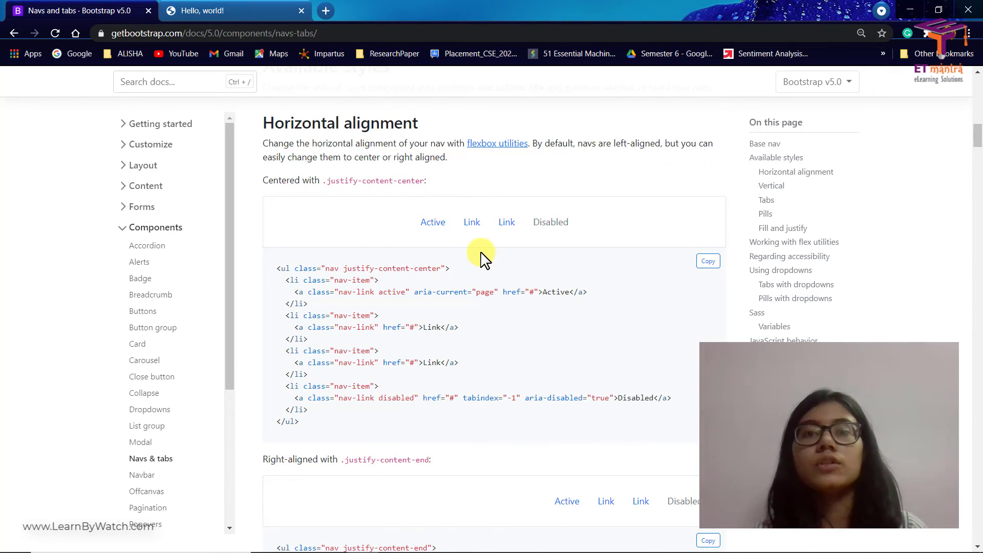
mouse_move(455, 292)
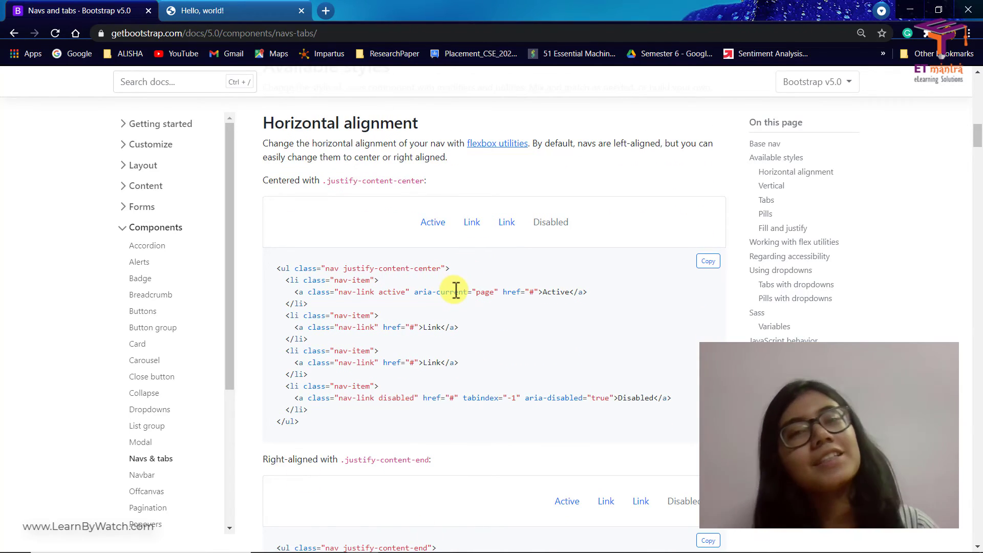